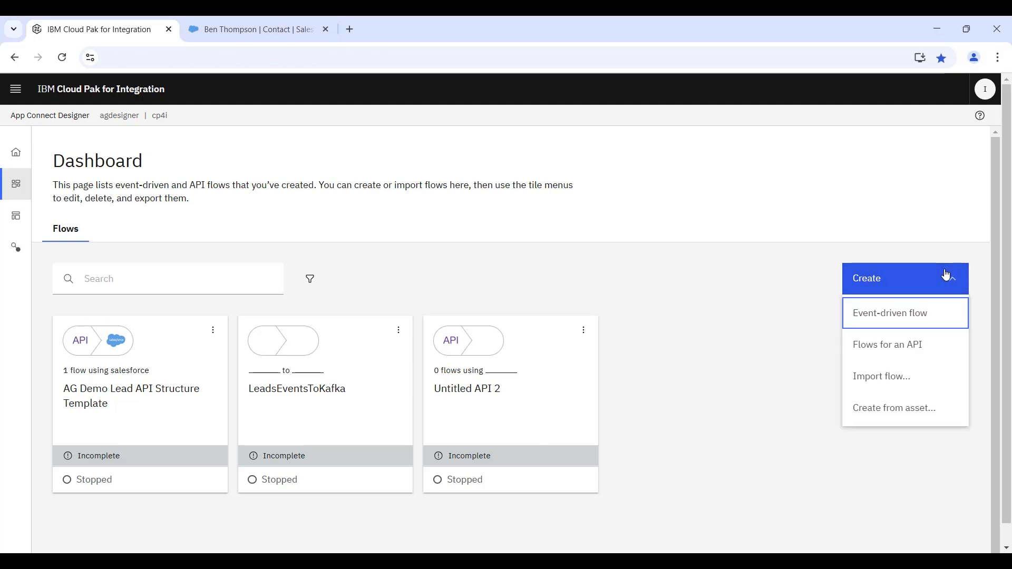
- Start a Flows for an API and upload BenDemo1.yaml as the OpenAPI document
left_click(886, 344)
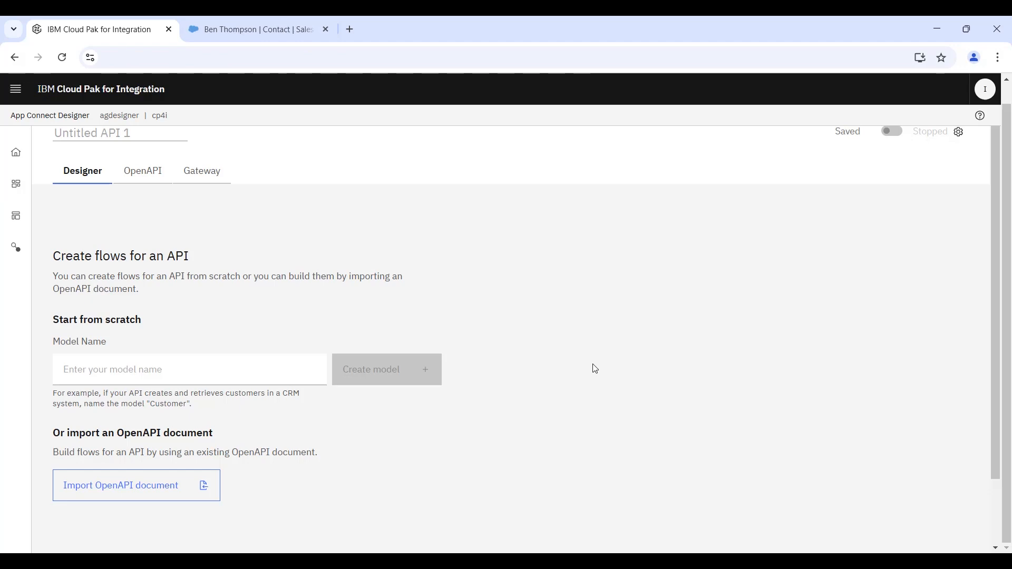
left_click(120, 485)
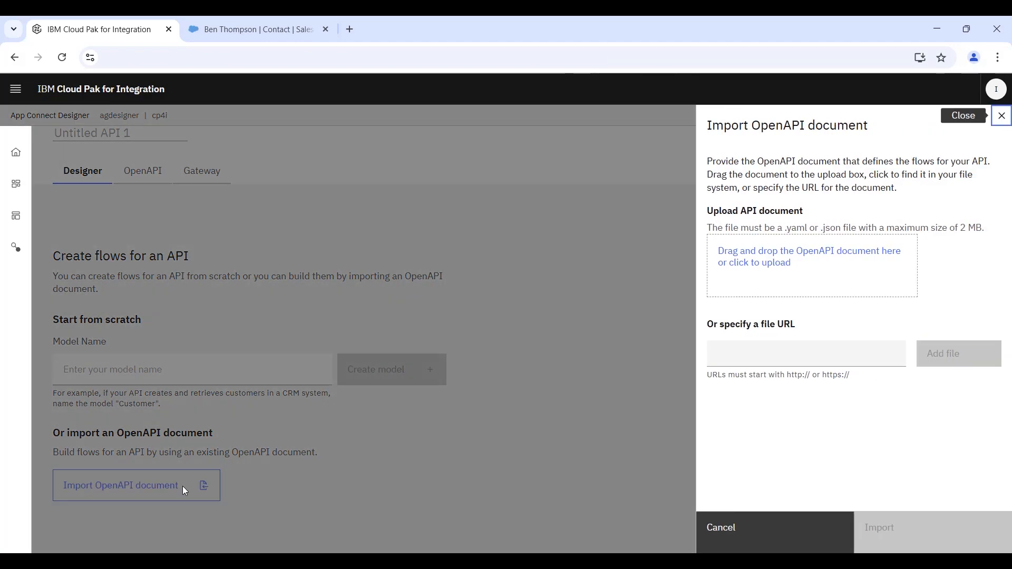
mouse_move(747, 258)
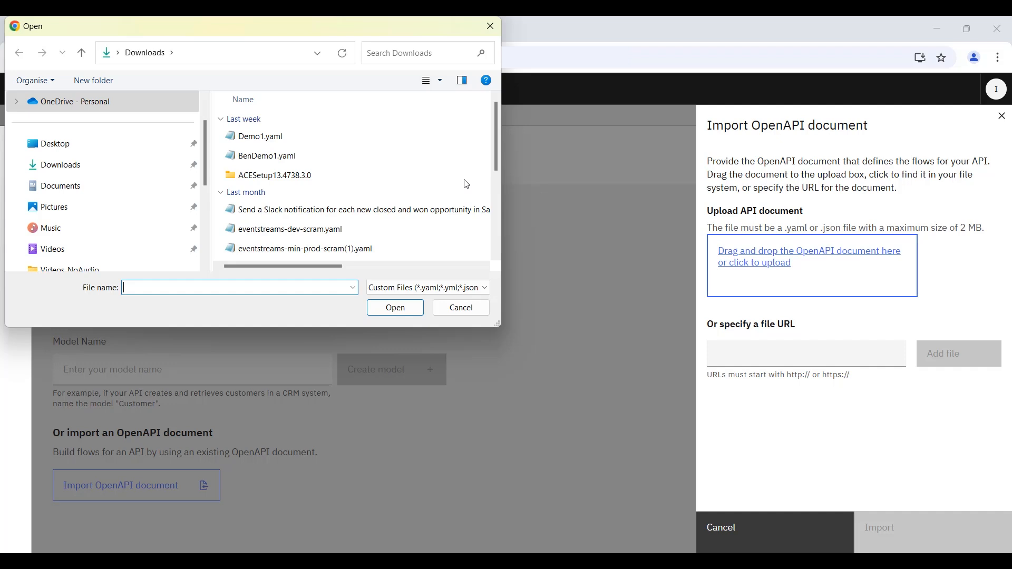
left_click(266, 154)
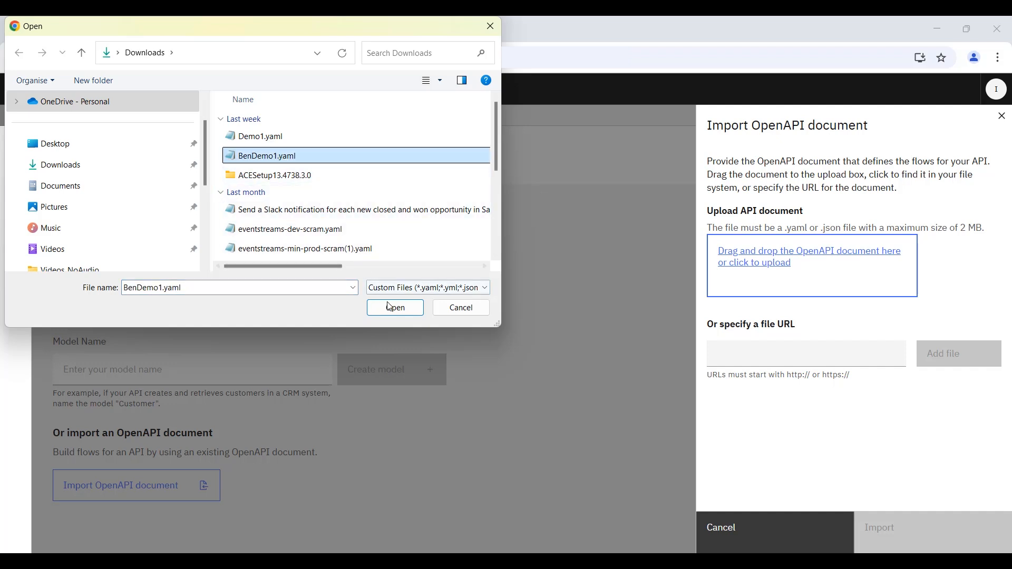
left_click(395, 307)
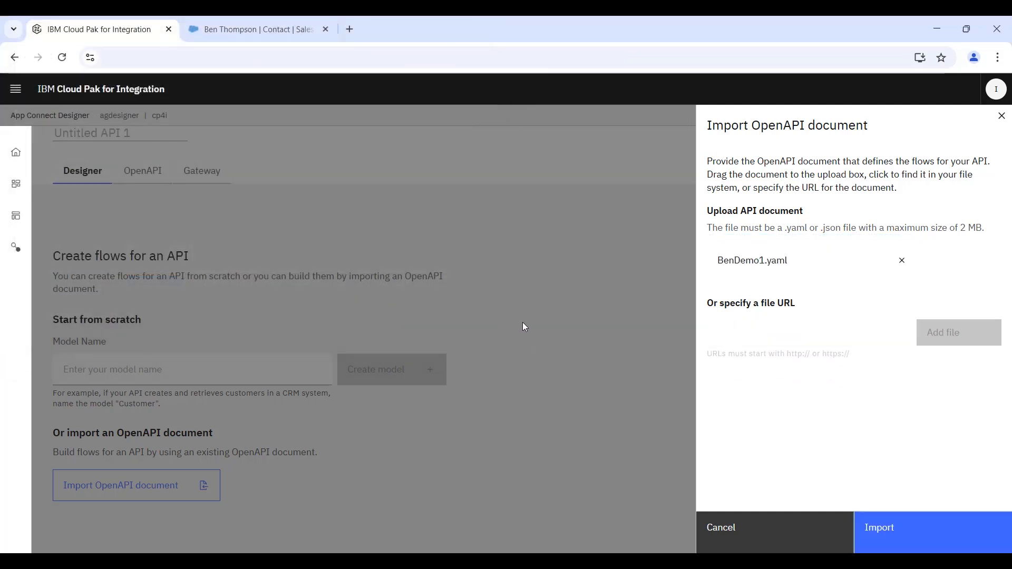
- Import the document, review the Retrieve contact by ID operation and its contactid path parameter, then collapse it
left_click(878, 527)
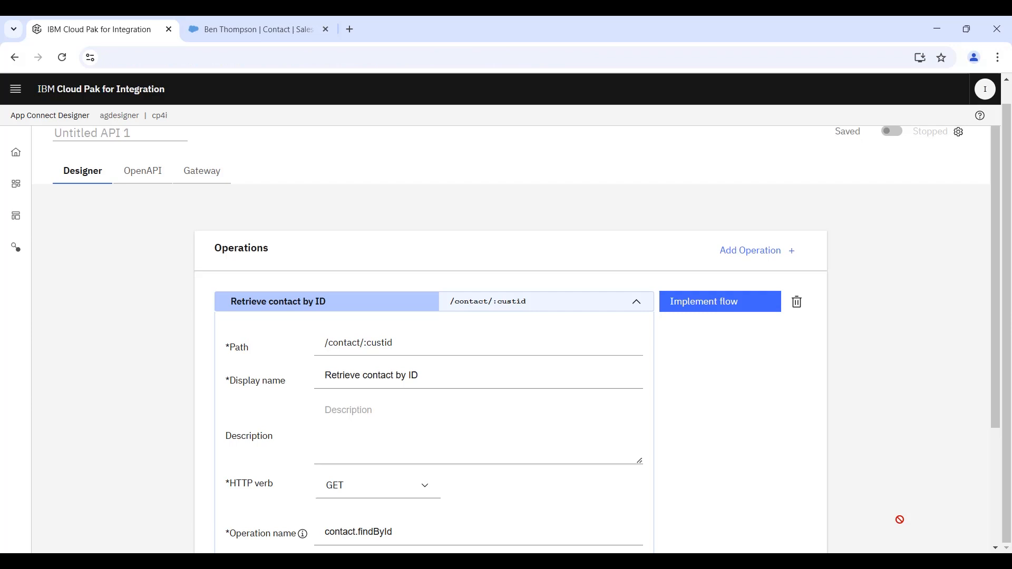
mouse_move(869, 456)
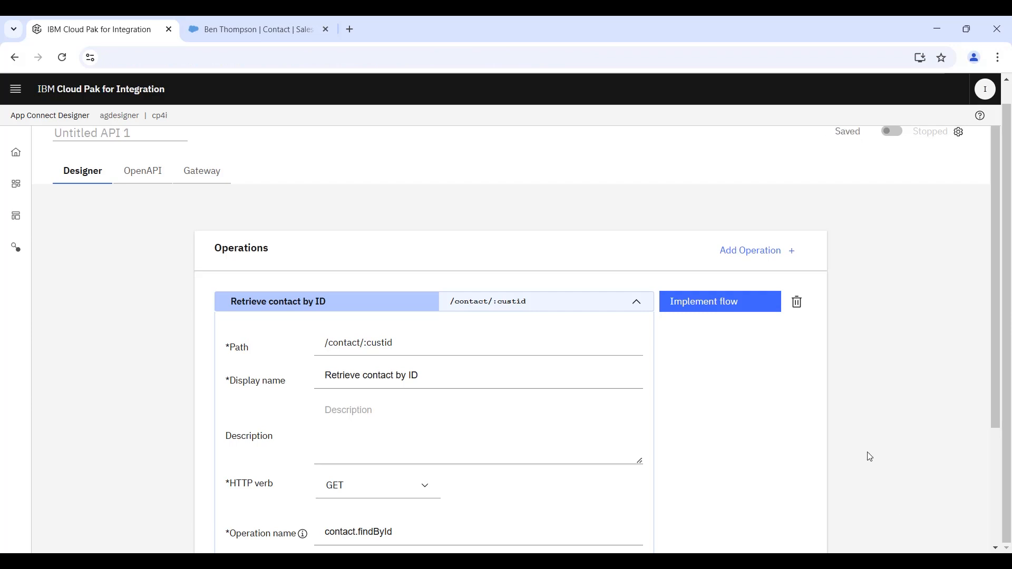
scroll("down", 3)
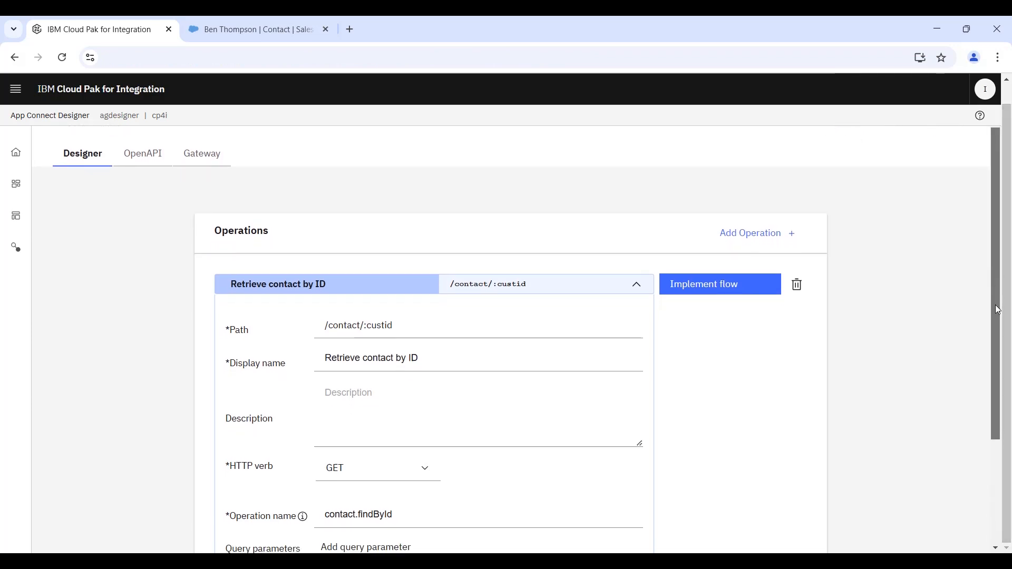
scroll("down", 3)
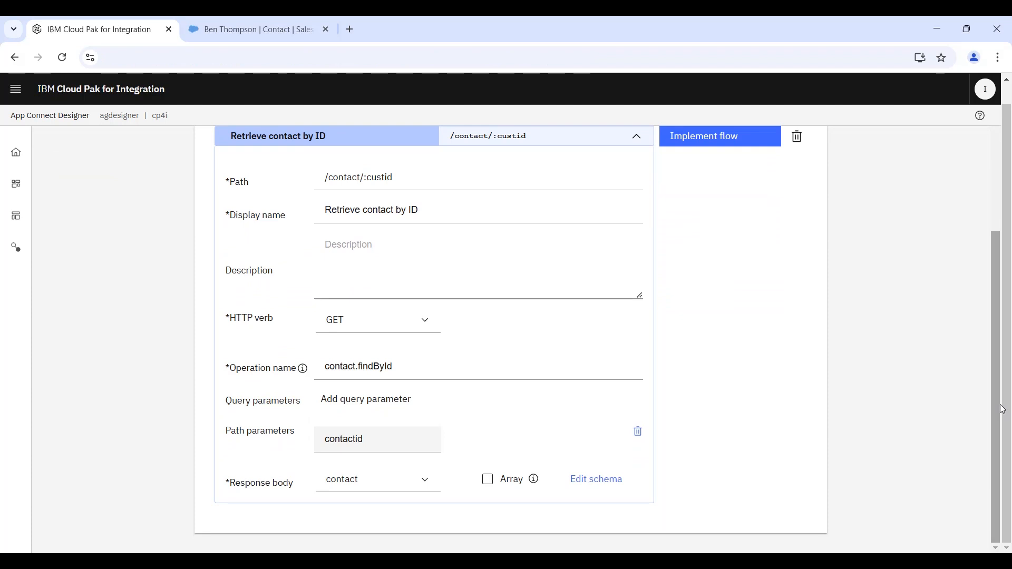
double_click(360, 439)
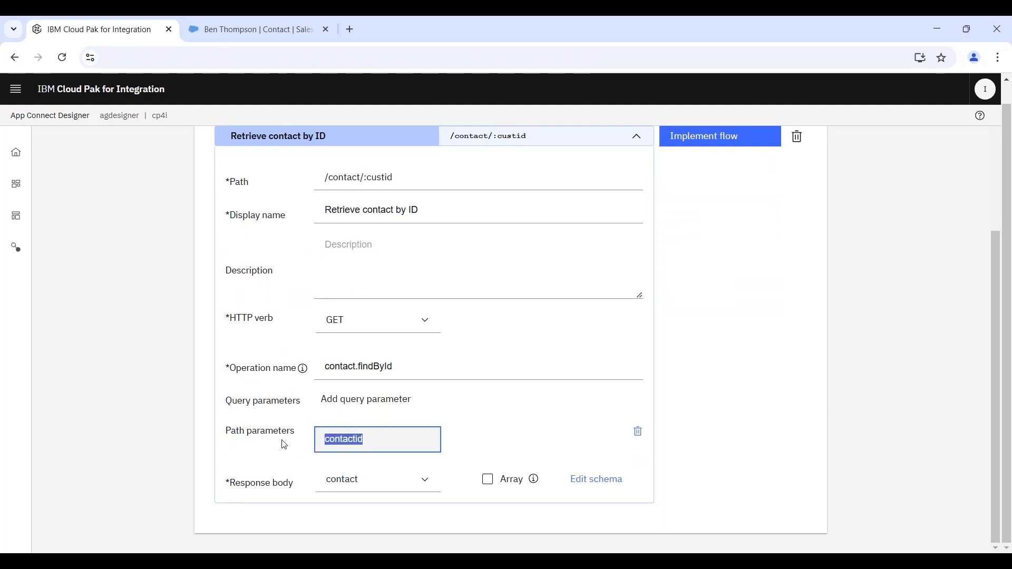
left_click(636, 135)
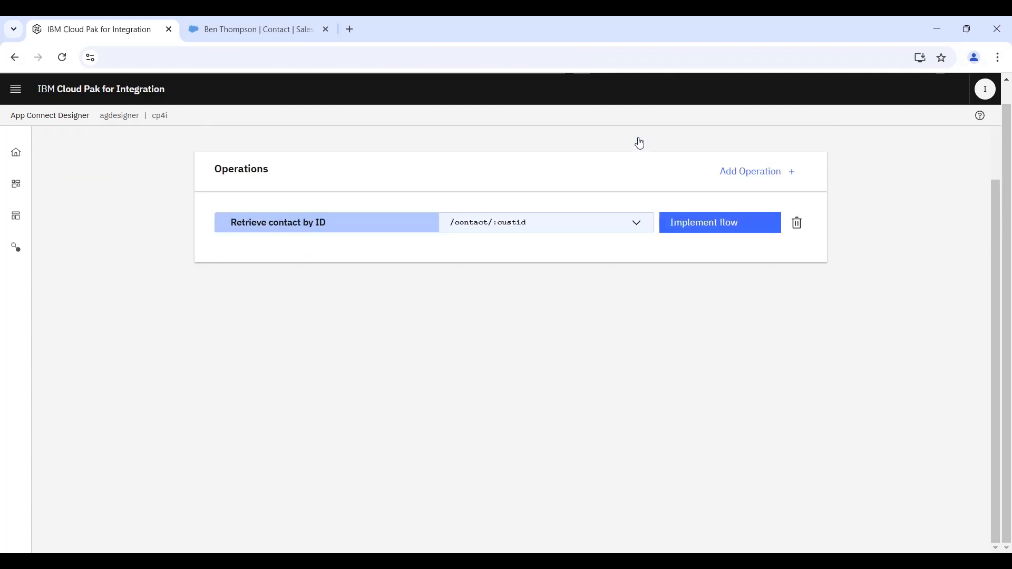
- Implement the flow, expose the Request's contactid sample value and switch to the Salesforce contact tab
left_click(719, 222)
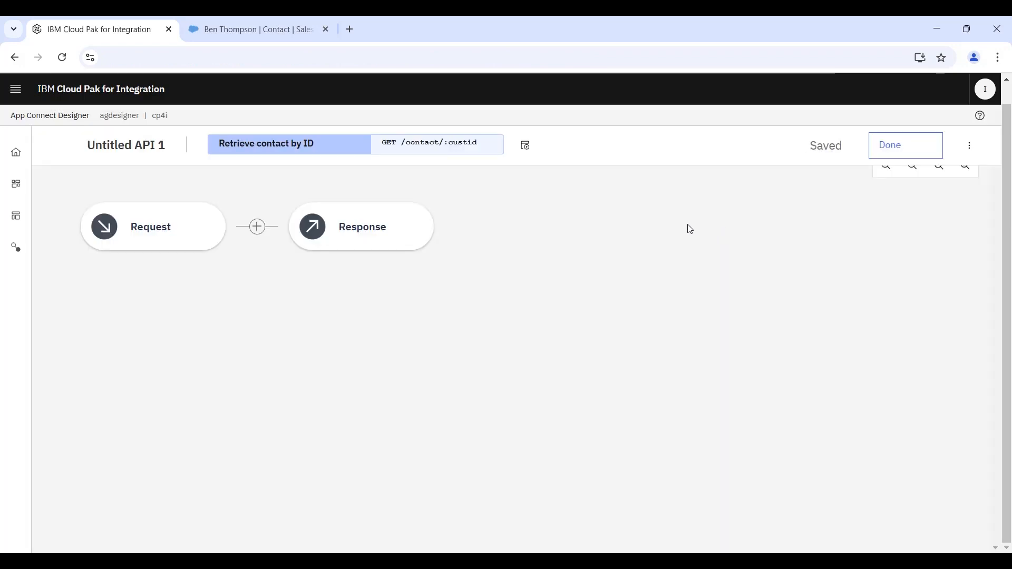
left_click(151, 226)
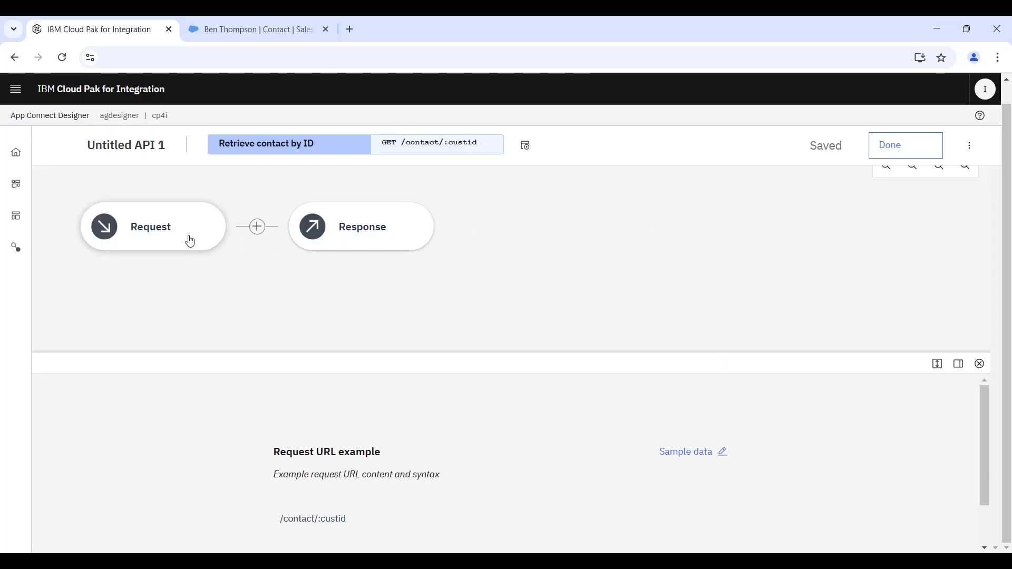
mouse_move(643, 441)
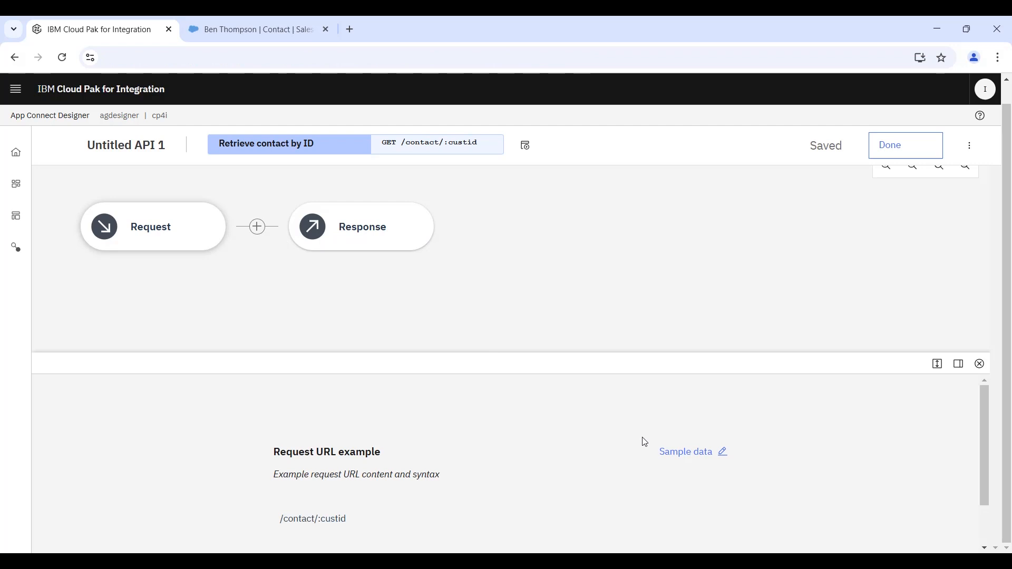
left_click(685, 452)
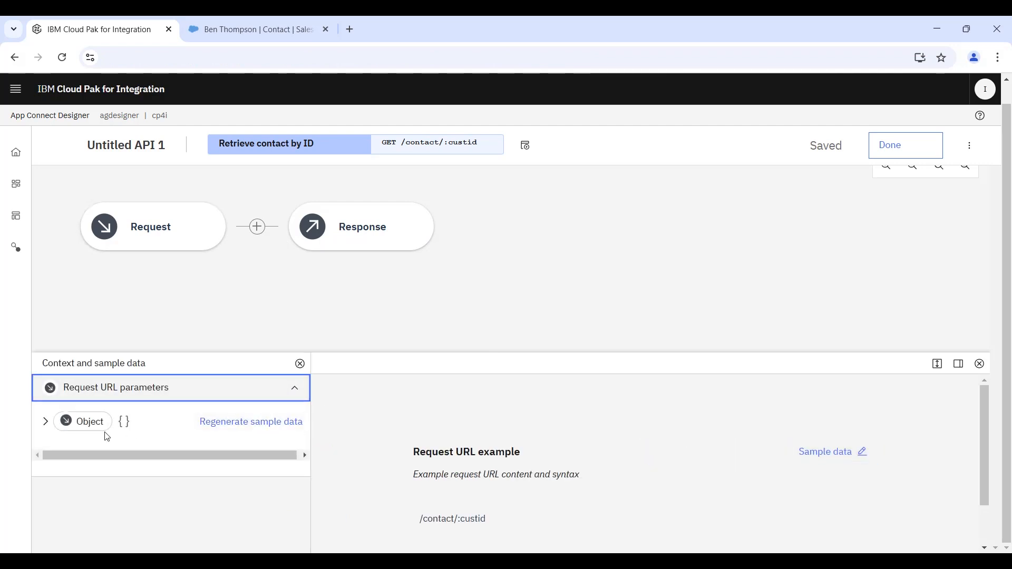
left_click(45, 422)
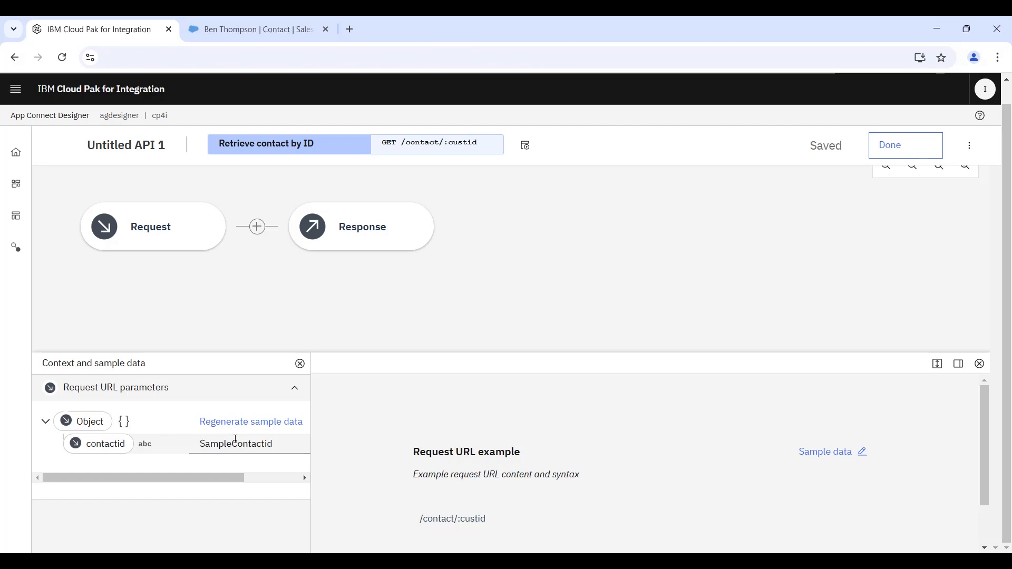
double_click(235, 444)
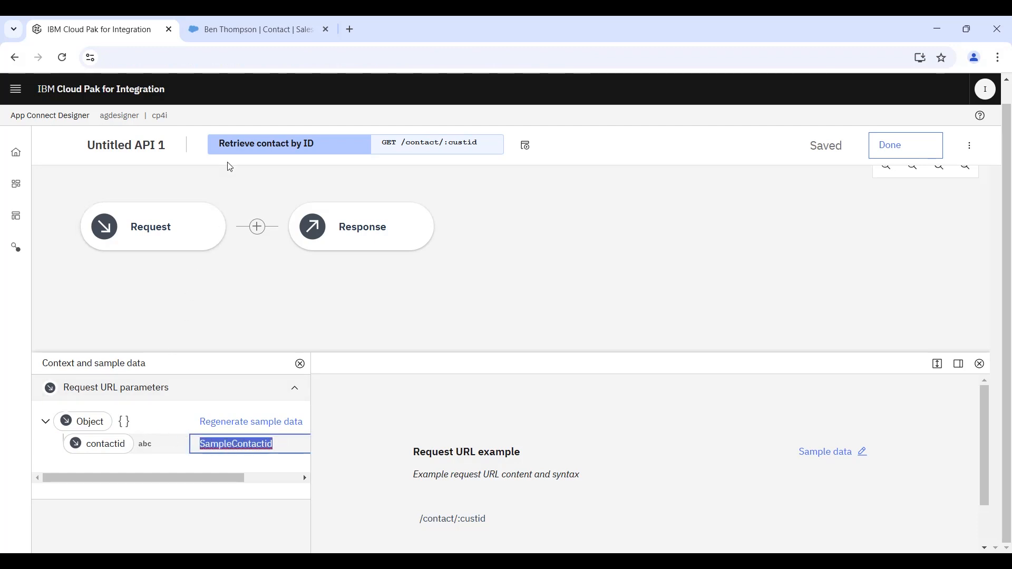
left_click(254, 29)
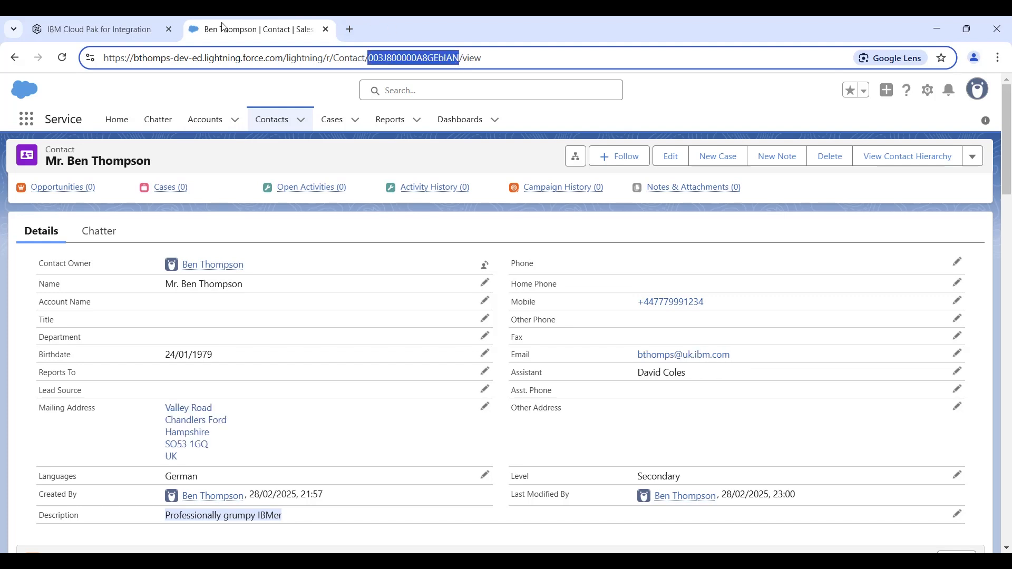
- Return to the flow editor with the contact ID 003J800000A8GEbIAN as the contactid sample value
left_click(97, 30)
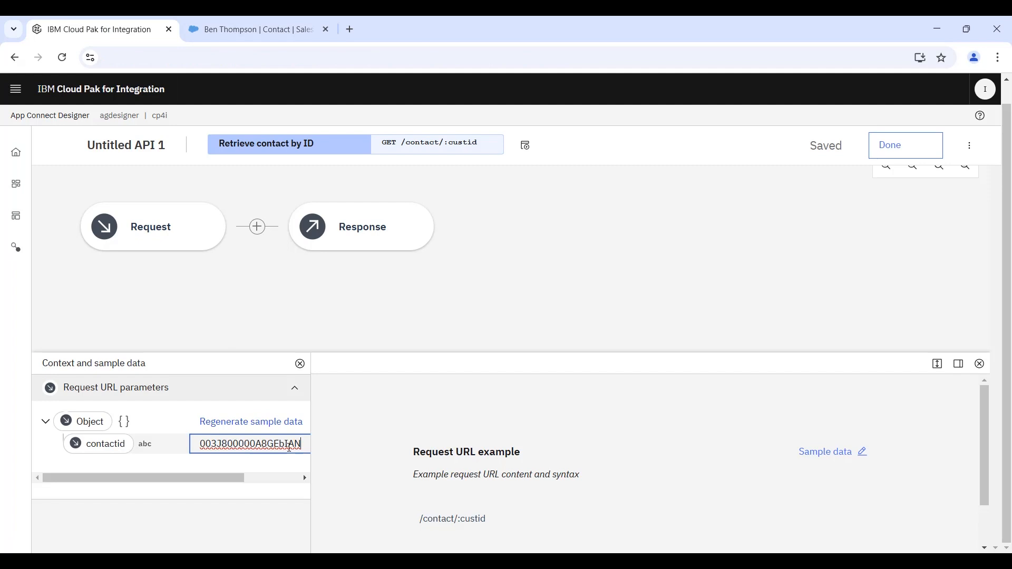
- Insert a Salesforce Retrieve contacts step after Request, using the second Salesforce account
left_click(256, 227)
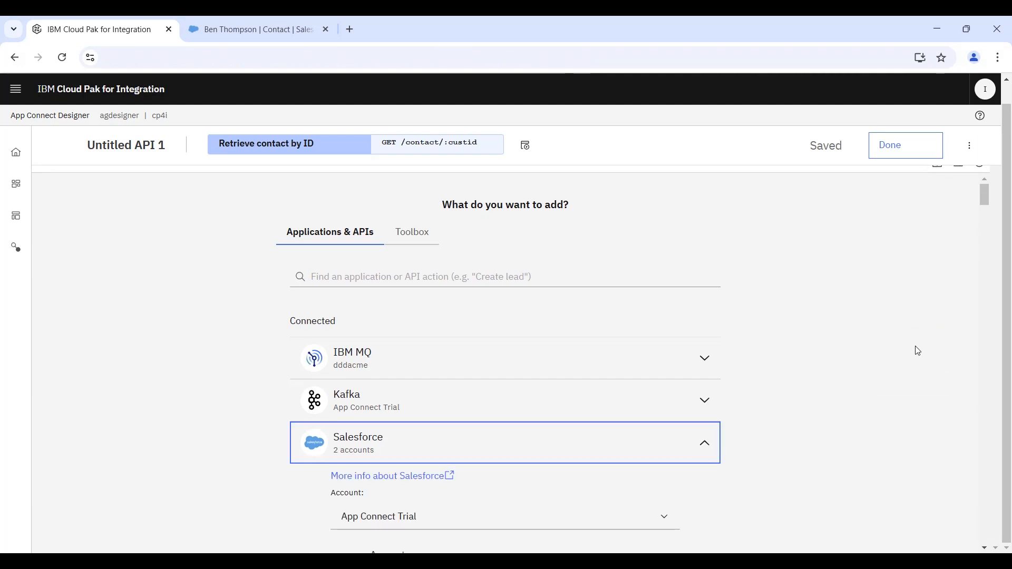
scroll("down", 3)
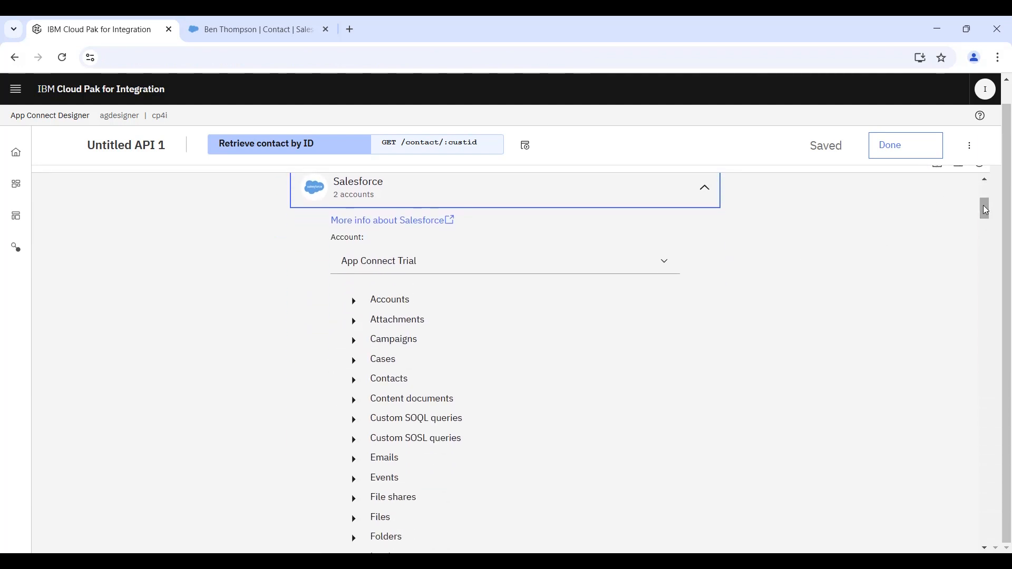
left_click(505, 260)
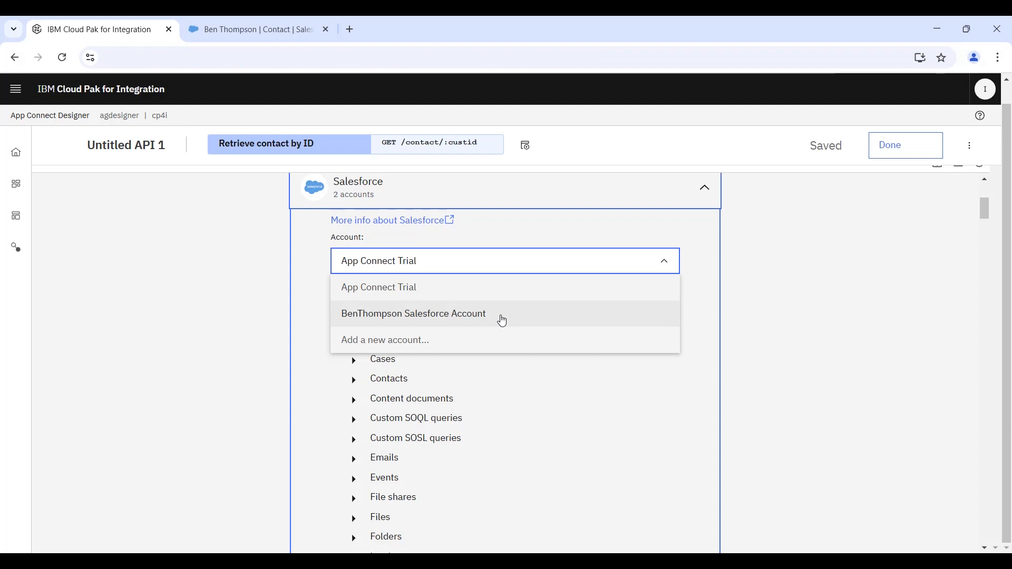
left_click(414, 314)
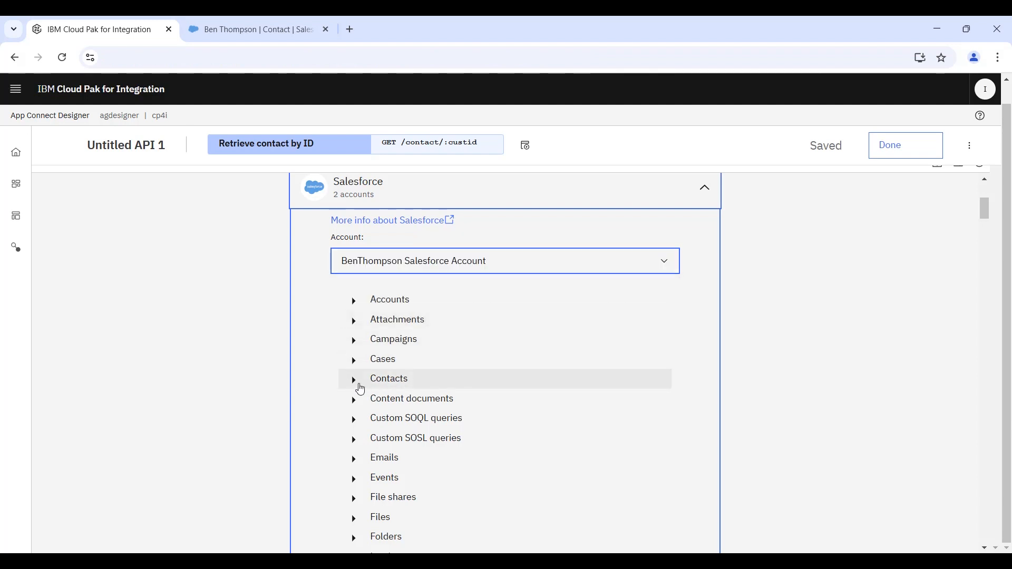
left_click(353, 378)
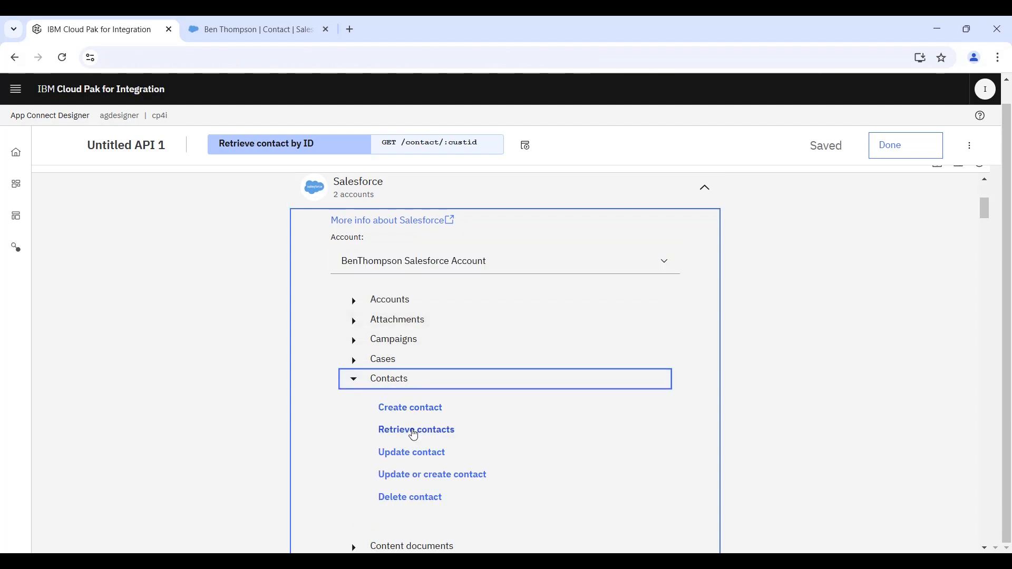
left_click(415, 429)
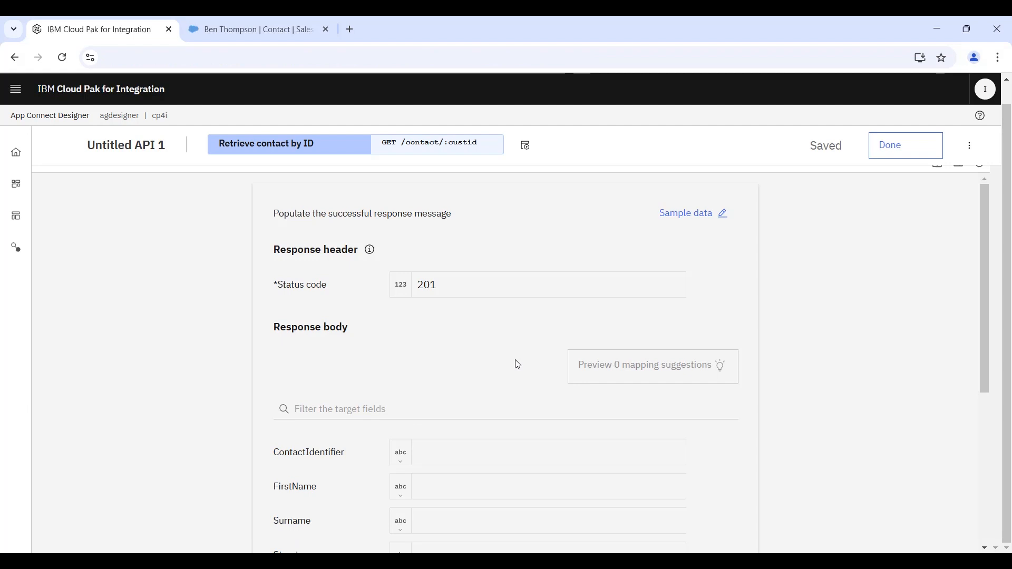
mouse_move(841, 283)
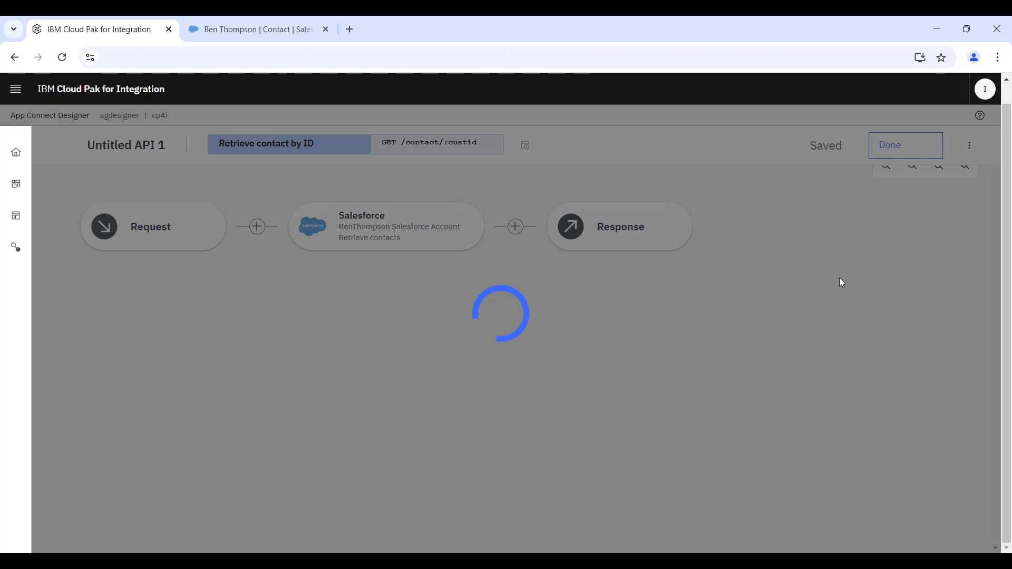
- Filter the retrieval where Contact ID equals the request's contactid, maximum 1 item, and close the step
left_click(384, 226)
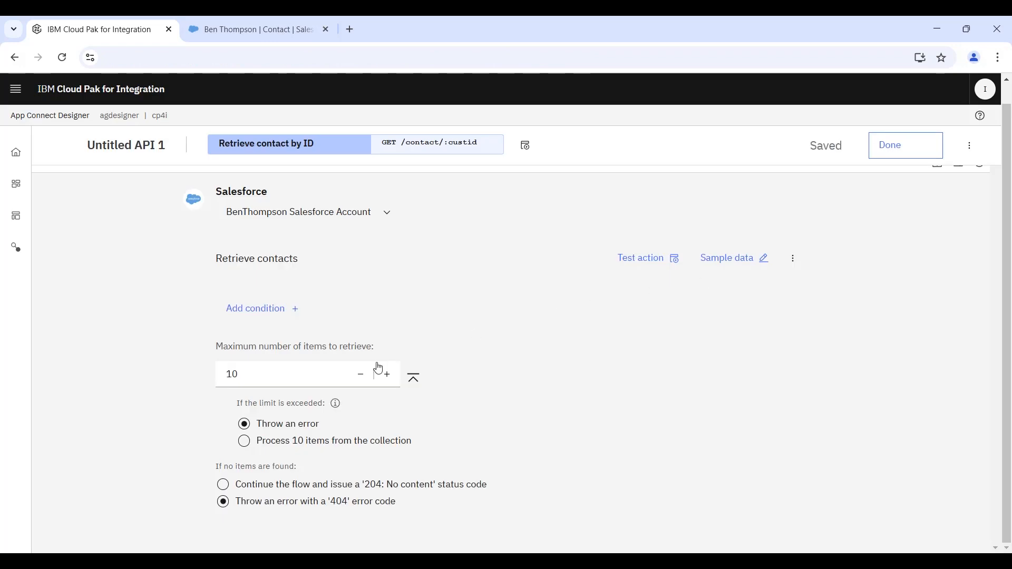
left_click(359, 374)
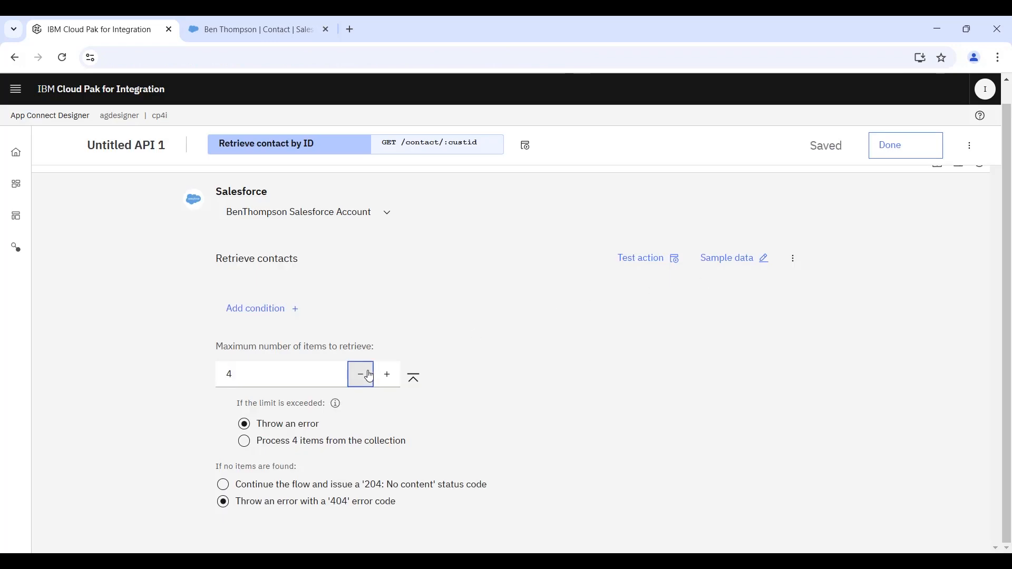
left_click(360, 374)
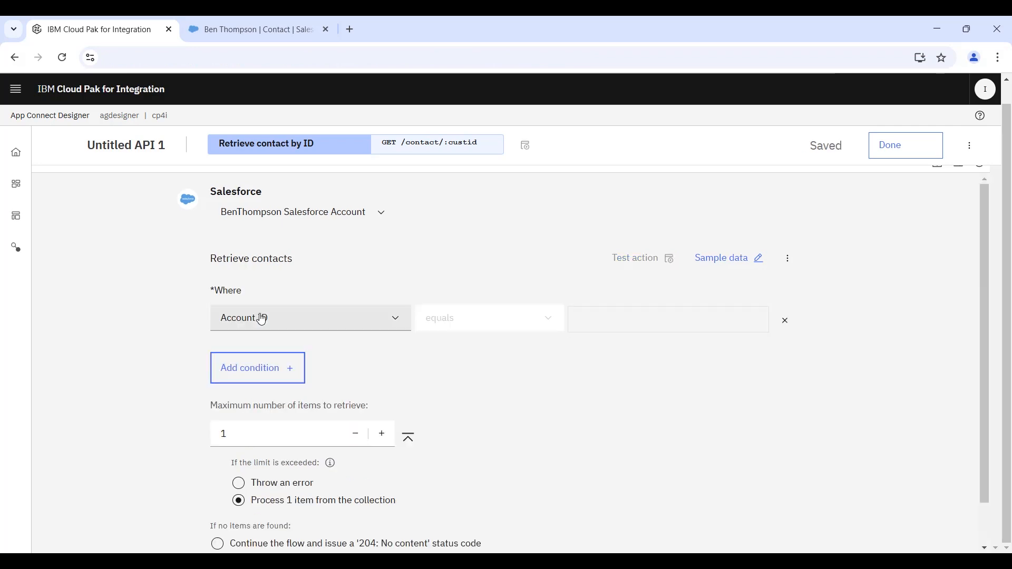
left_click(310, 317)
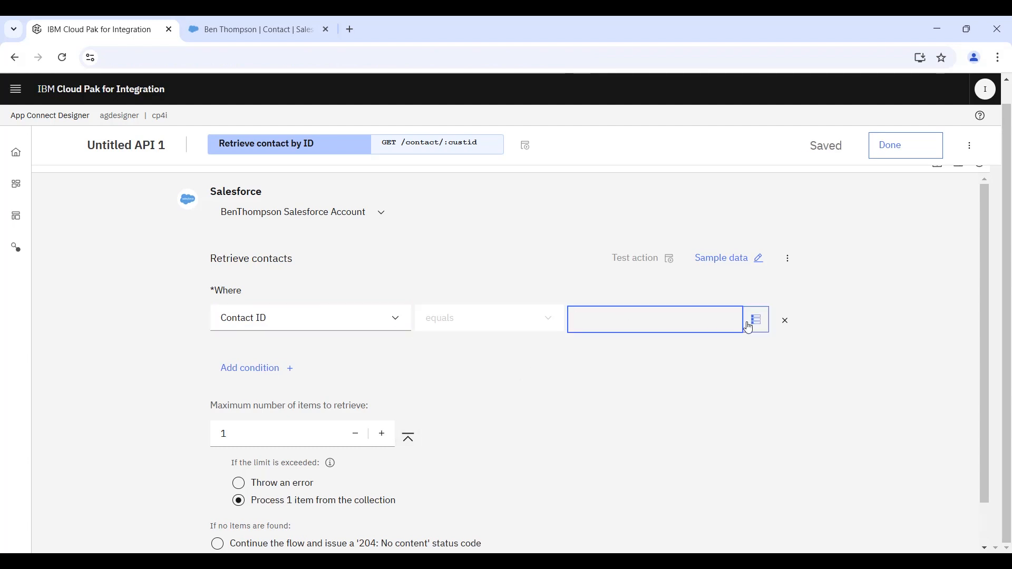
left_click(755, 319)
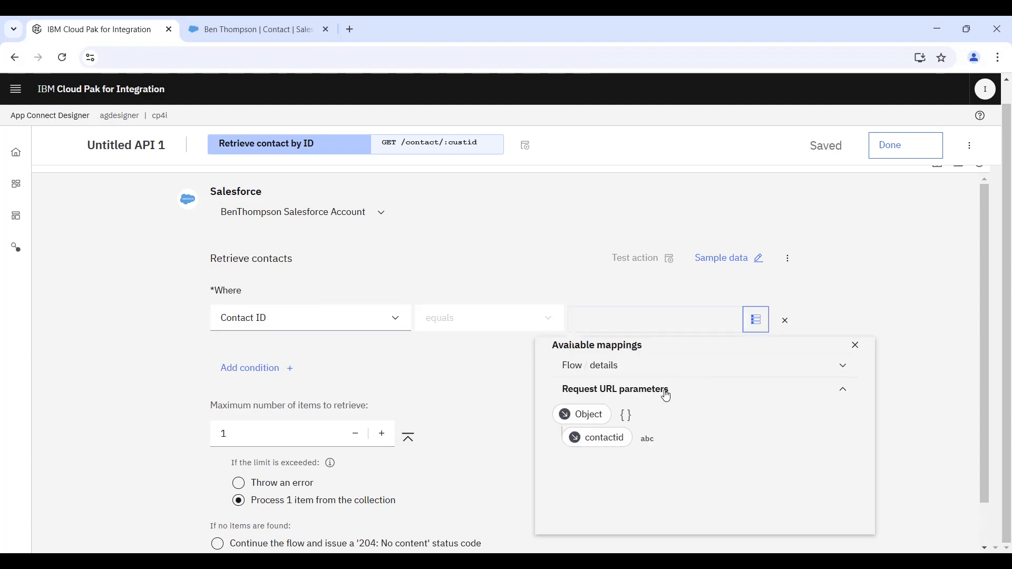
left_click(602, 437)
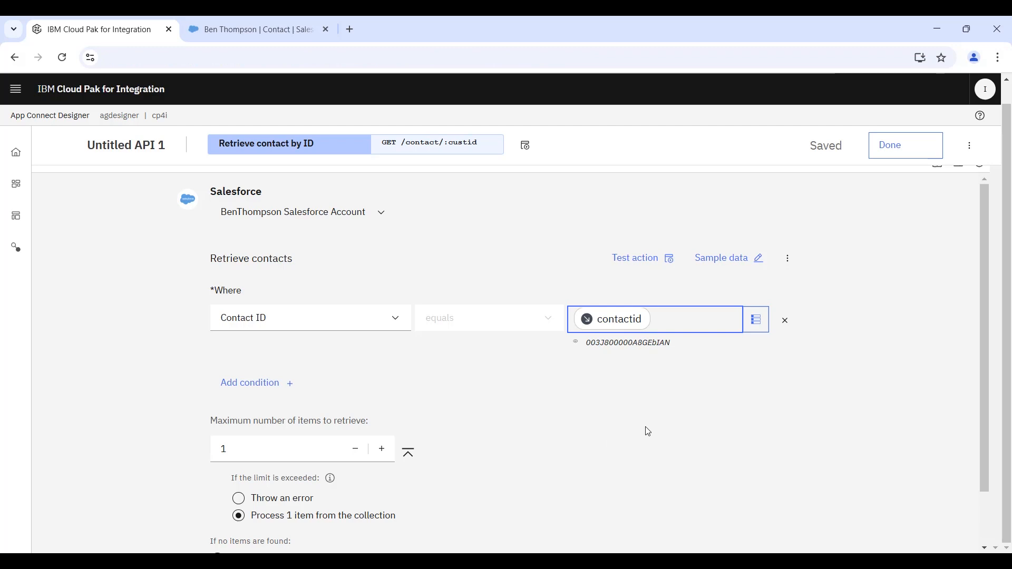
mouse_move(765, 186)
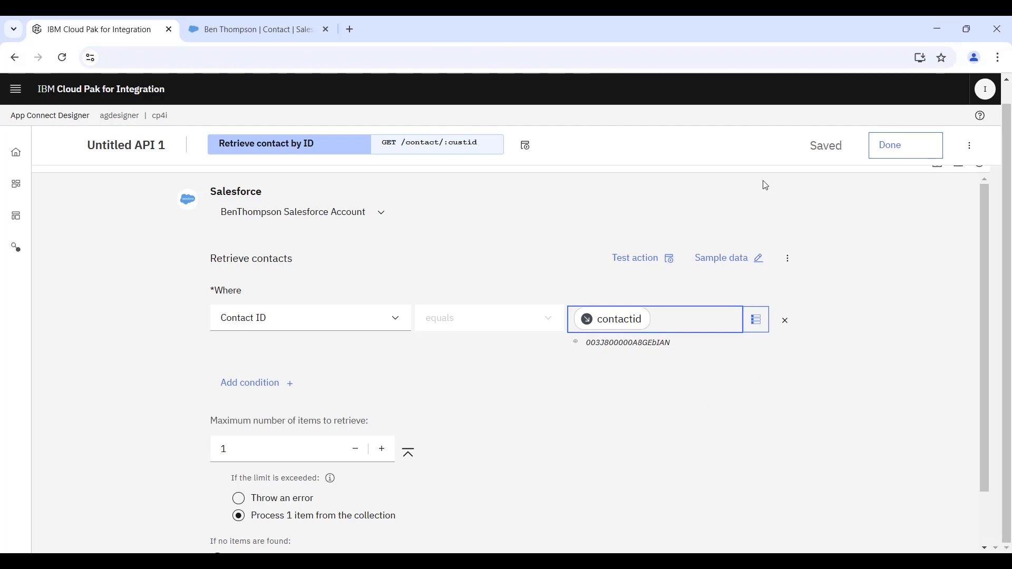
left_click(905, 145)
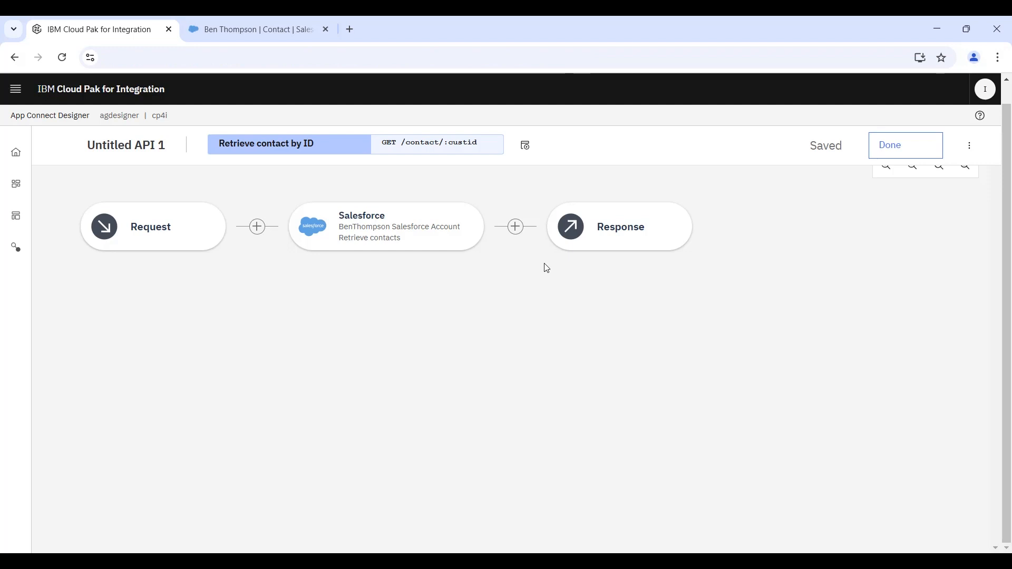
mouse_move(516, 227)
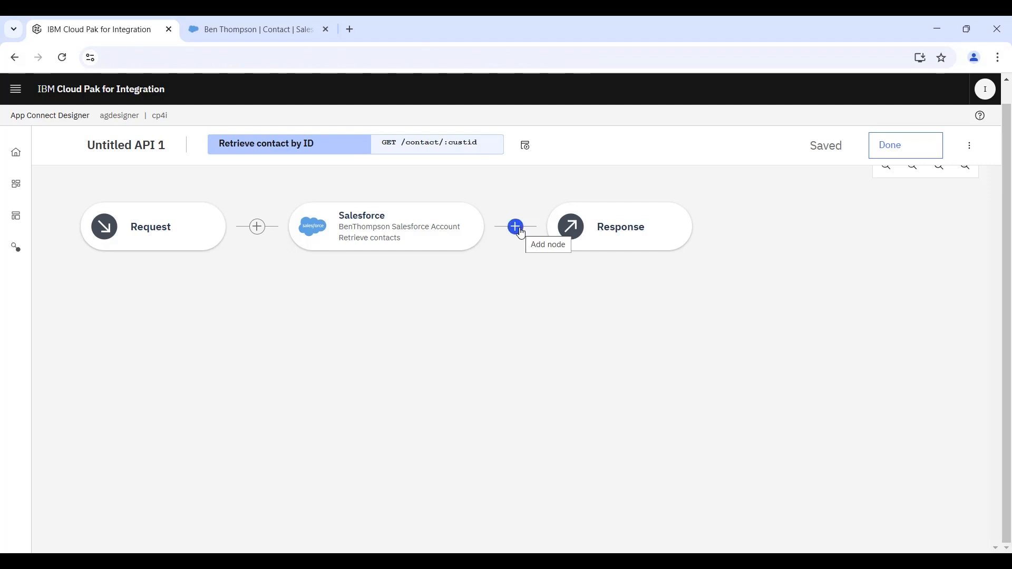
- Add a Slack Send message step after Salesforce, sending to channel mychannel
left_click(515, 228)
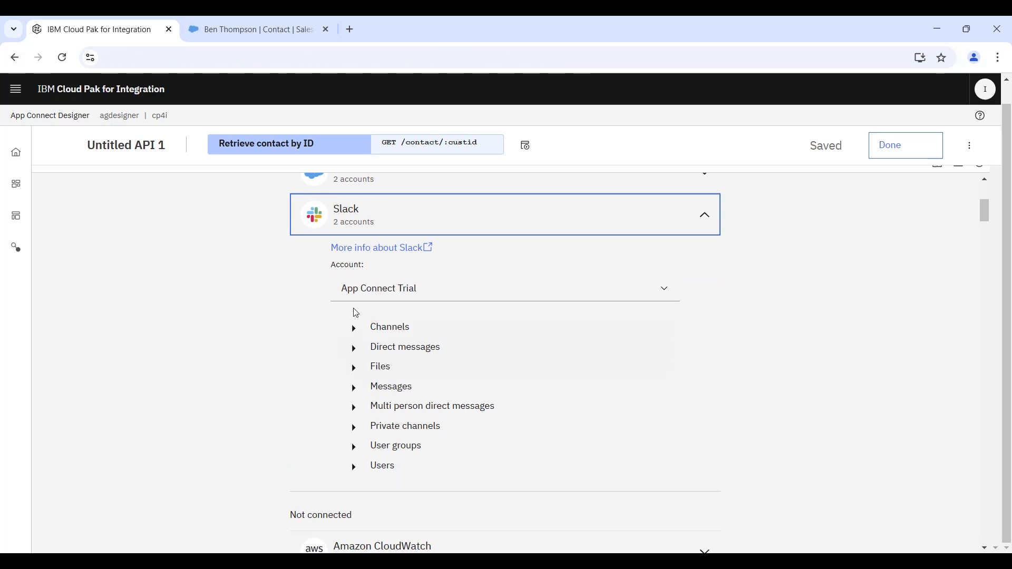
left_click(505, 288)
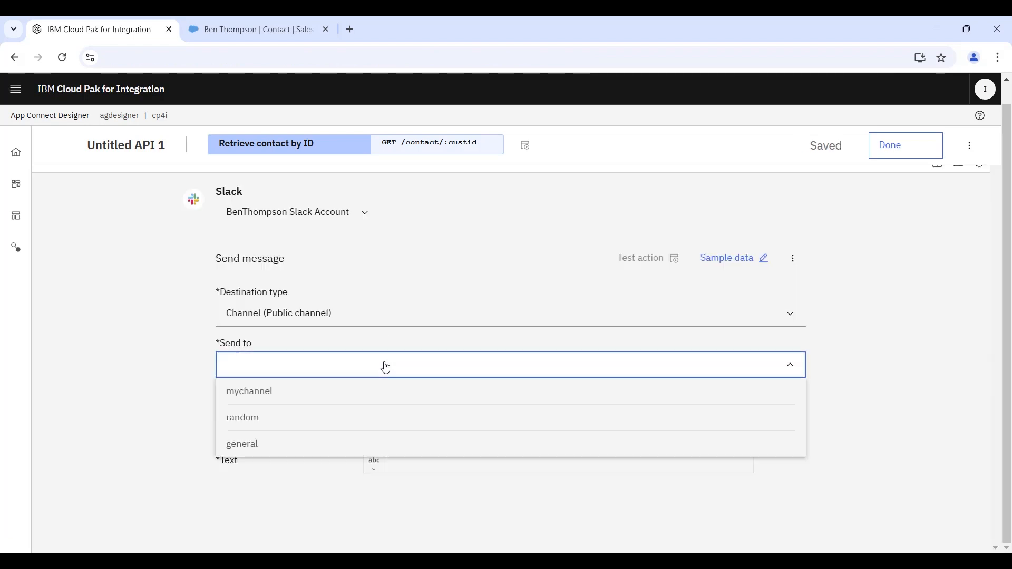
left_click(249, 391)
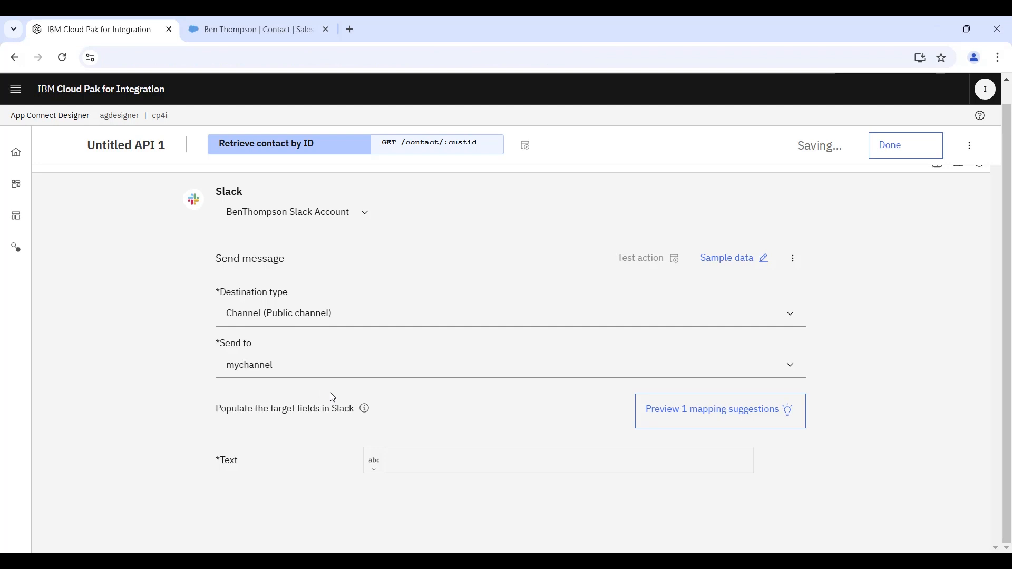
- Write 'A contact has been retrieved from salesforce with the name' and insert First name and Last name
left_click(559, 460)
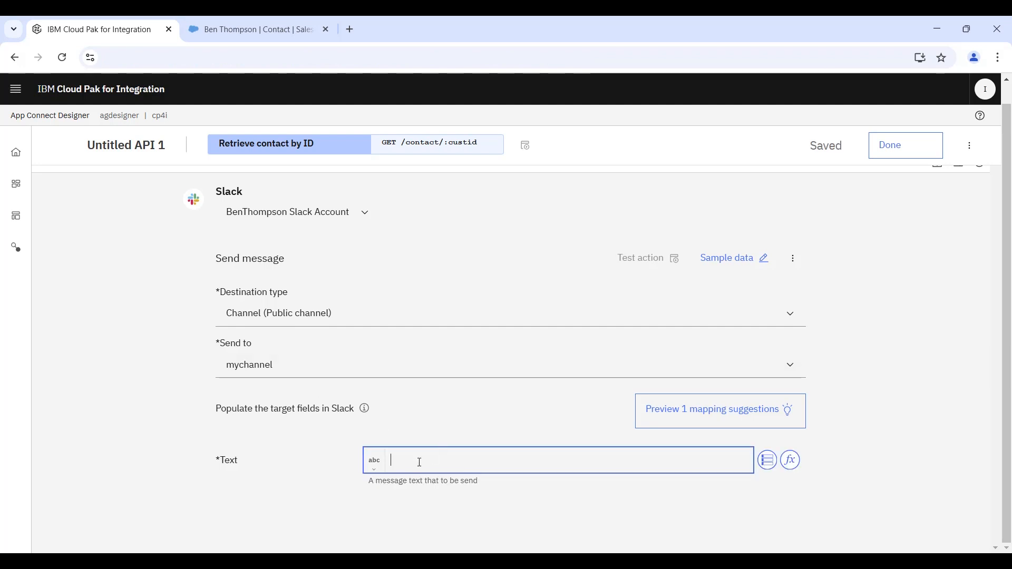
type("A contact h")
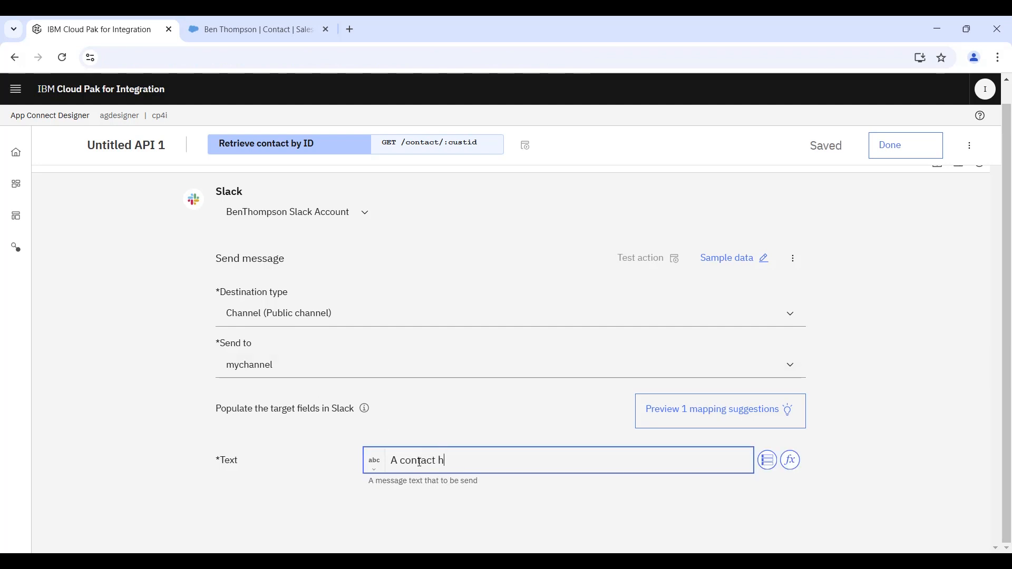
type("as been")
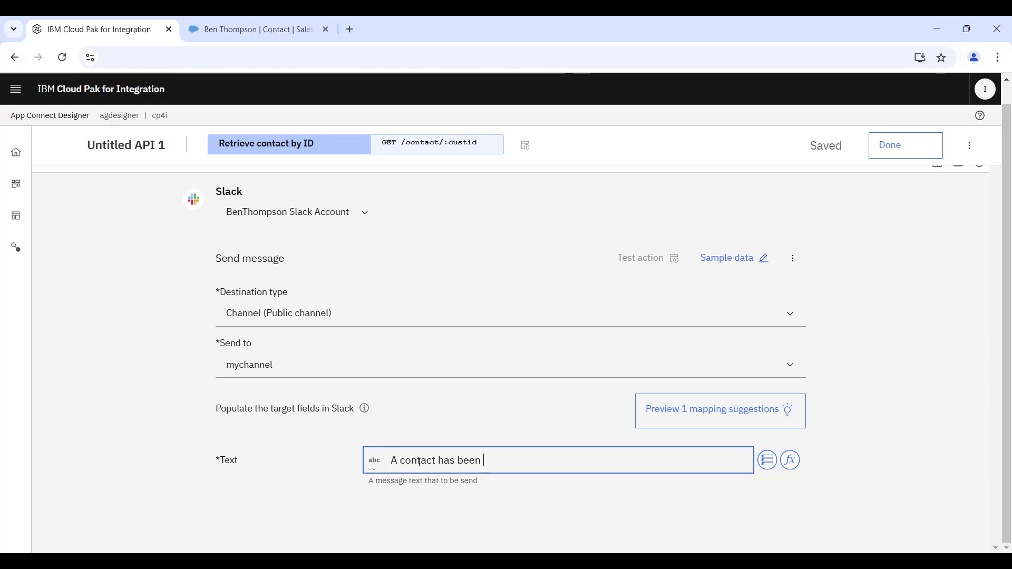
type("retrieved from")
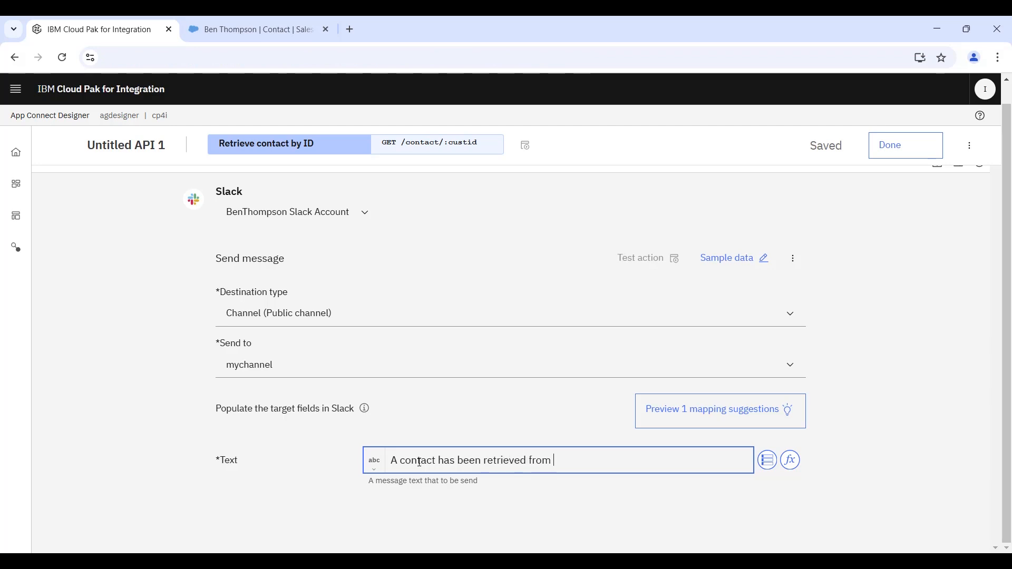
type("salesforce wi")
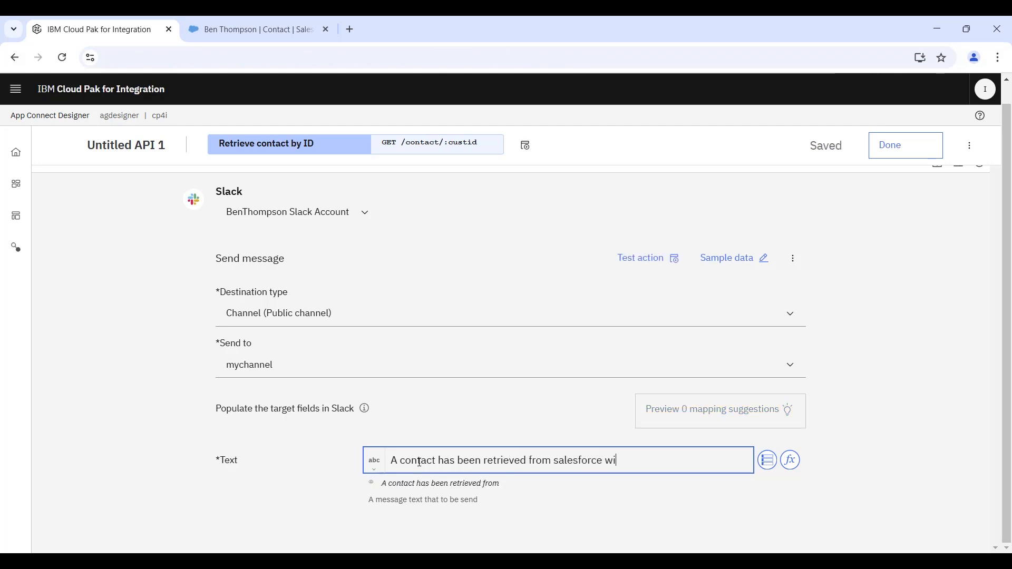
type("th the name")
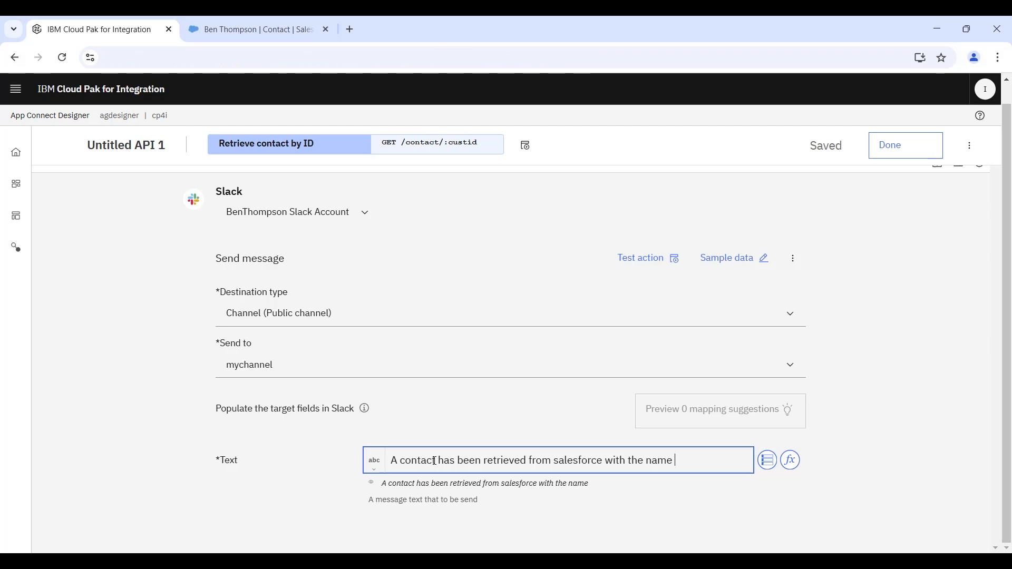
left_click(766, 460)
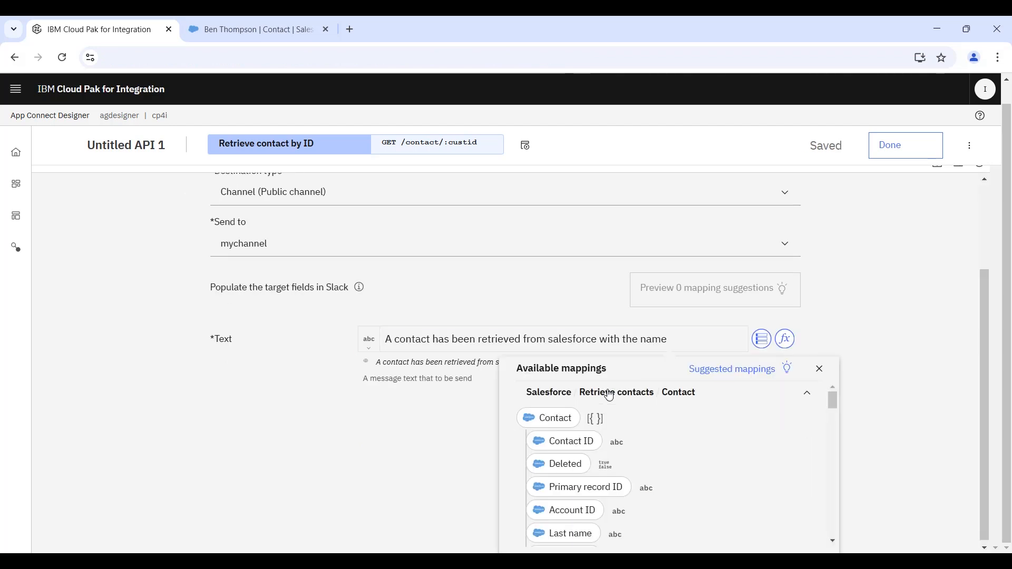
scroll("down", 3)
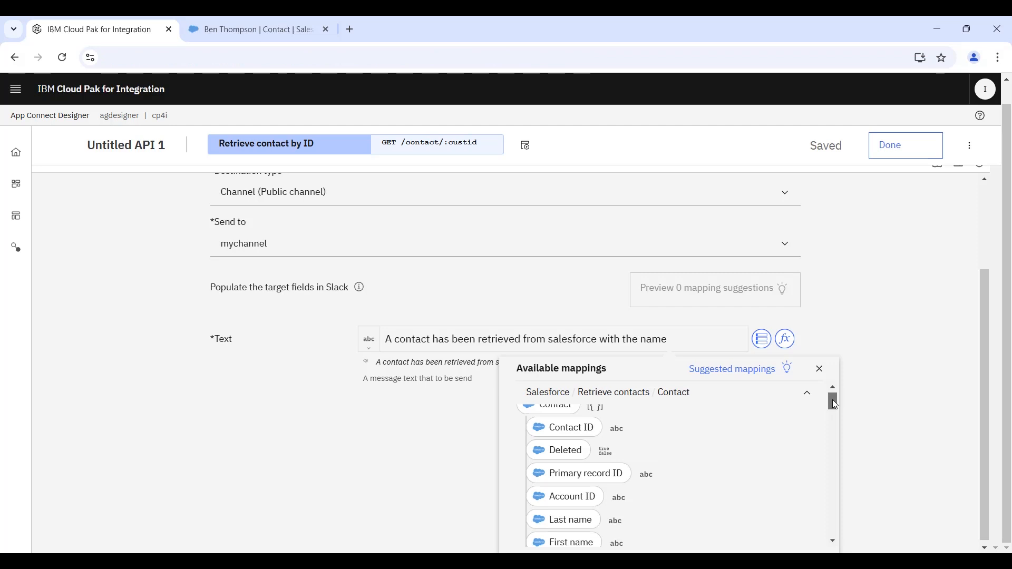
left_click(561, 541)
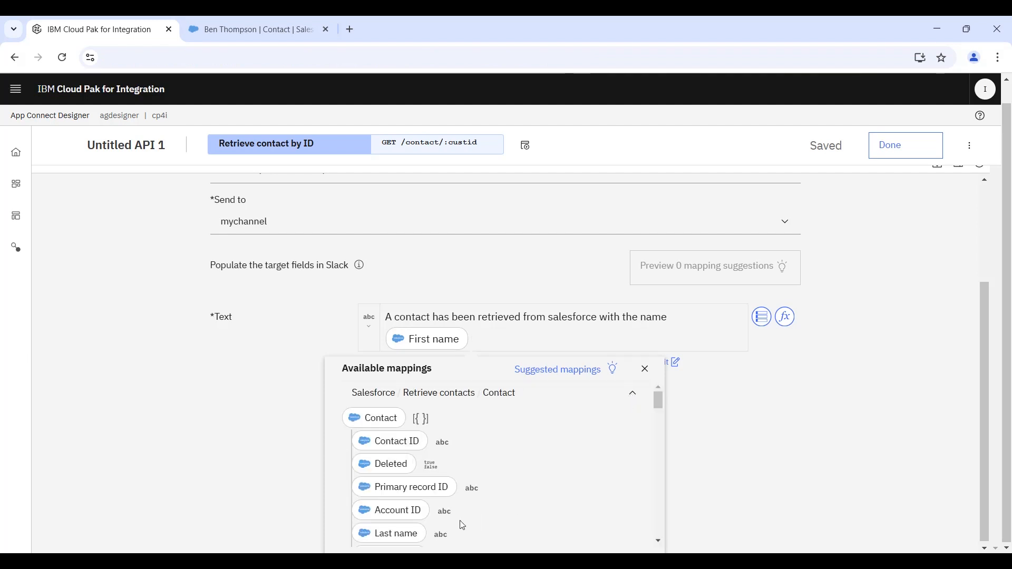
left_click(395, 533)
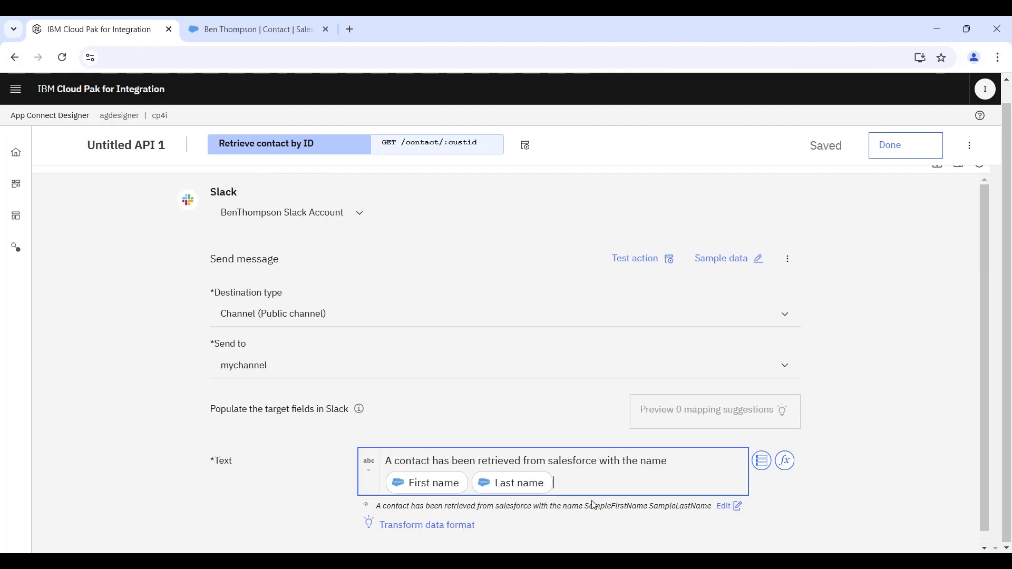
- Append 'whose description is' with the Contact description mapping, then finish editing the flow
type("whose de")
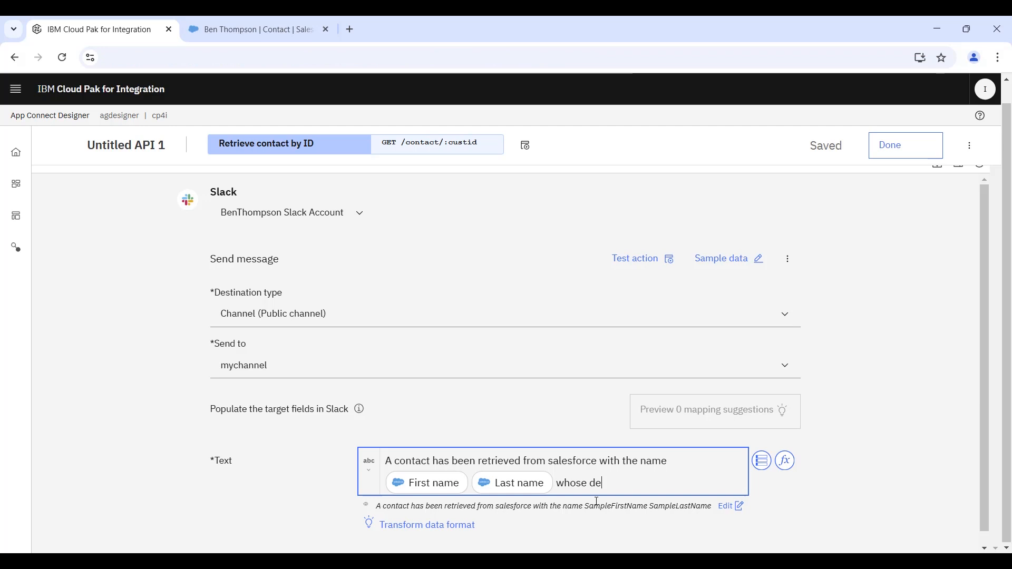
type("scription is")
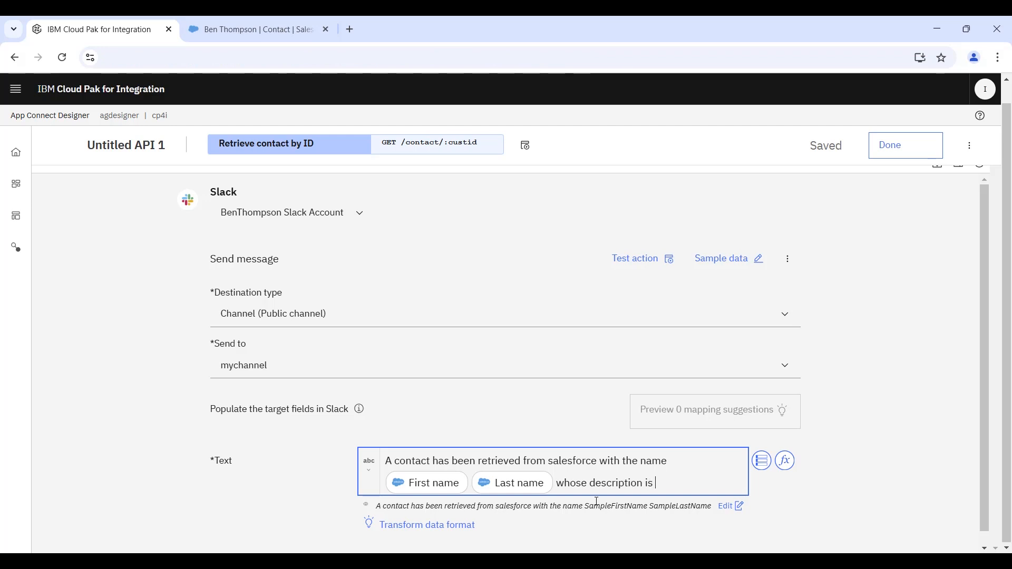
left_click(761, 461)
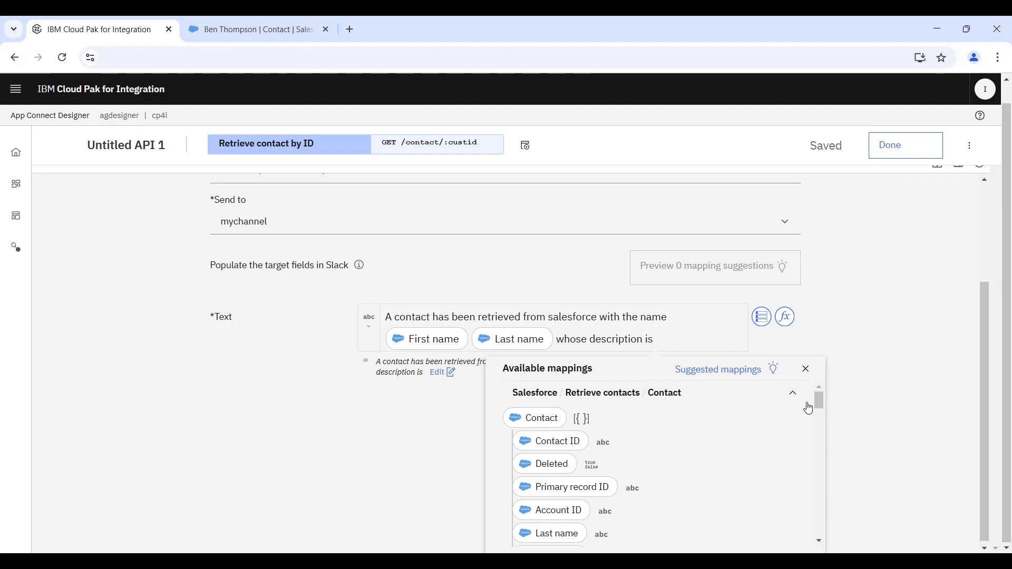
scroll("down", 3)
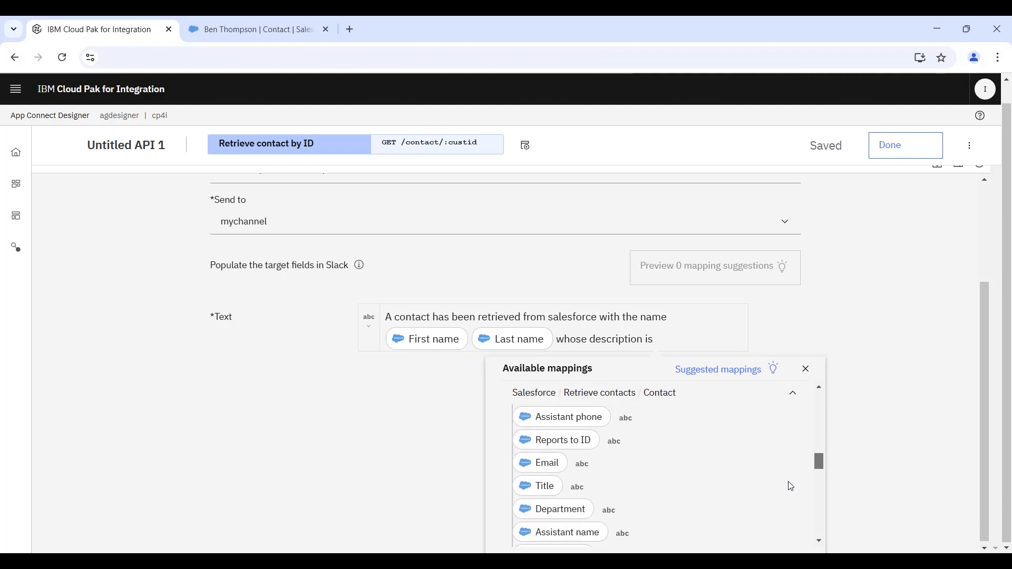
scroll("down", 3)
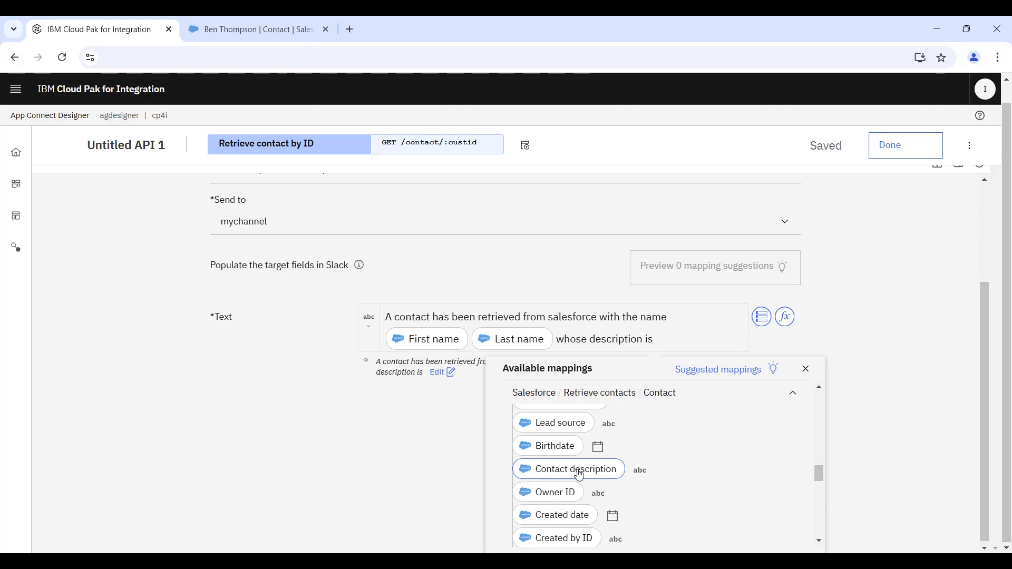
left_click(573, 469)
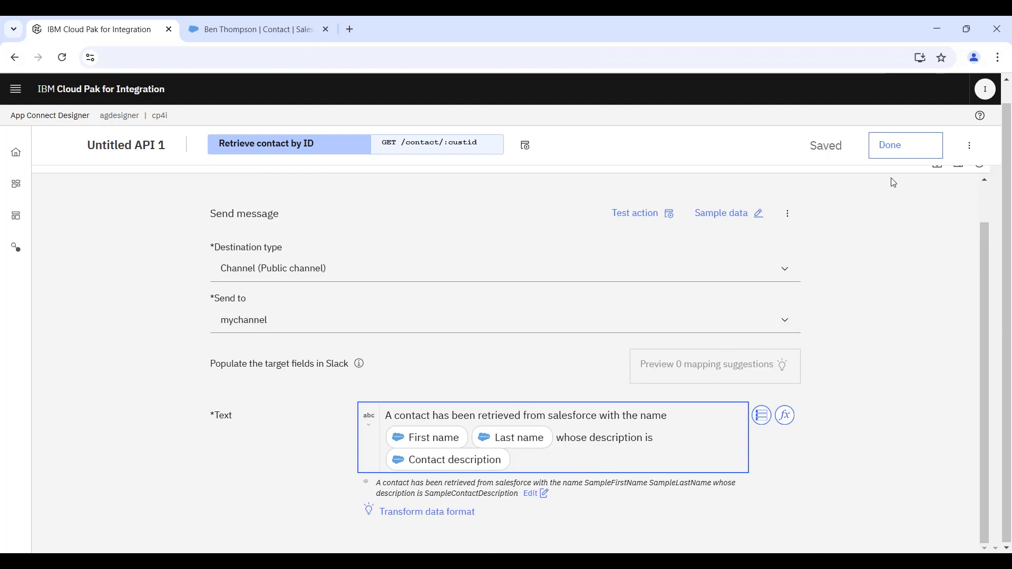
left_click(904, 144)
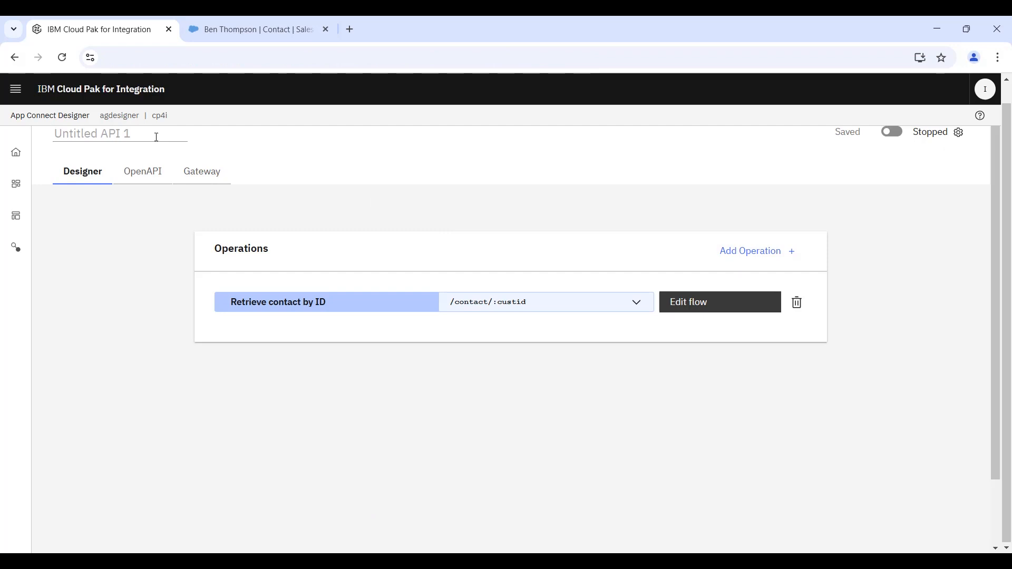
- Name the API Demo, visit the Dashboard and reopen the Retrieve contact by ID flow for editing
type("Demo")
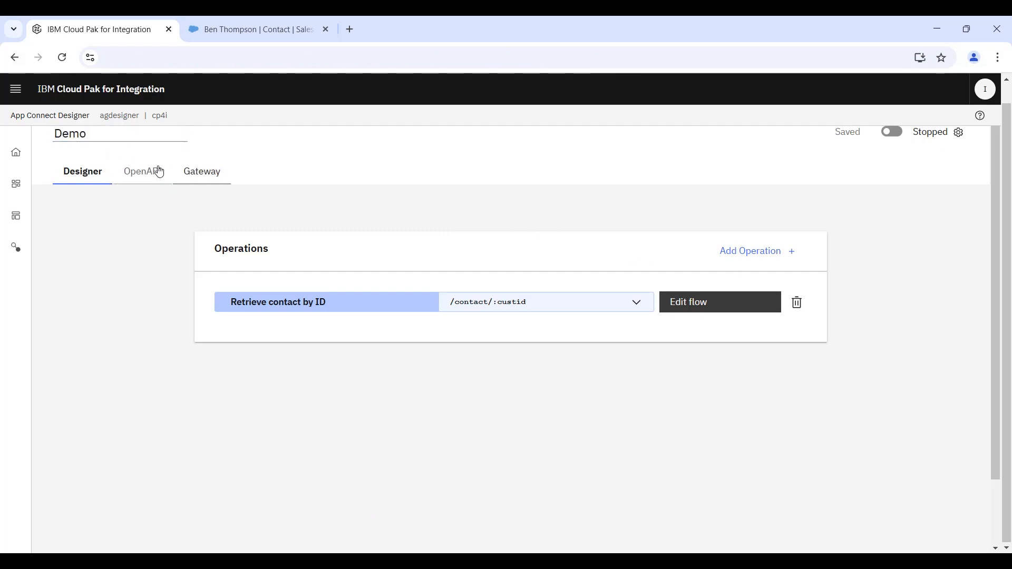
left_click(15, 183)
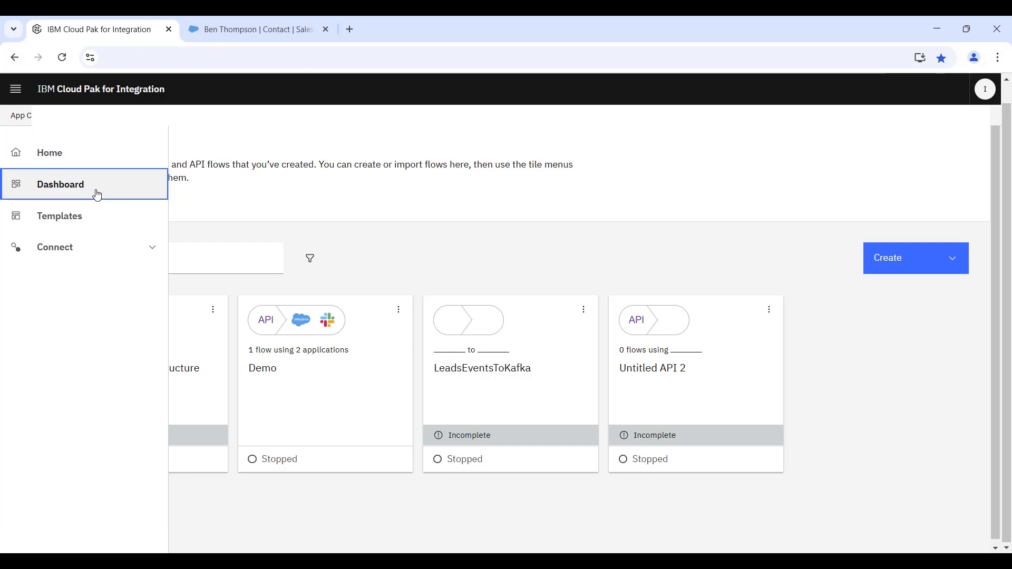
left_click(84, 183)
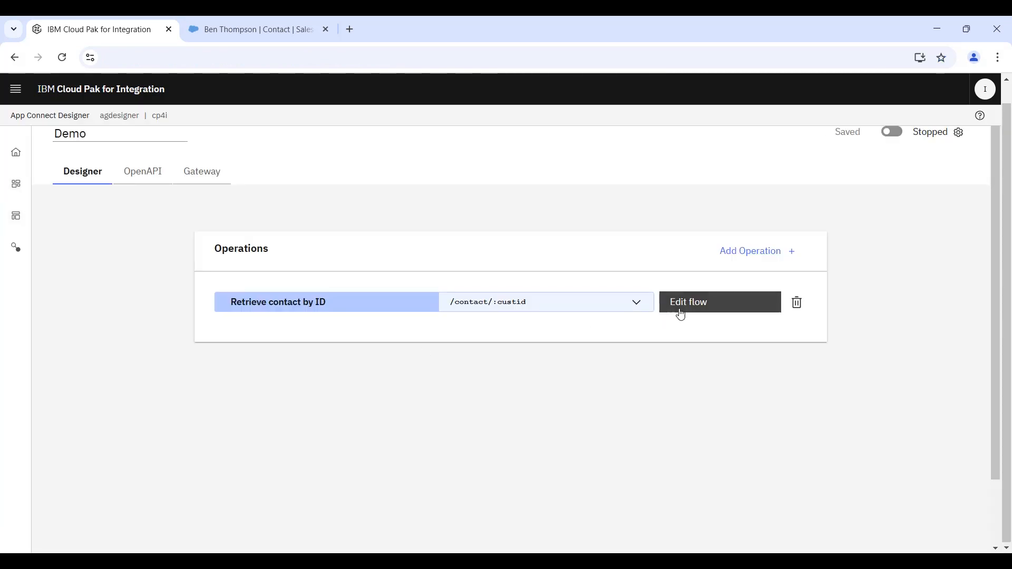
left_click(719, 303)
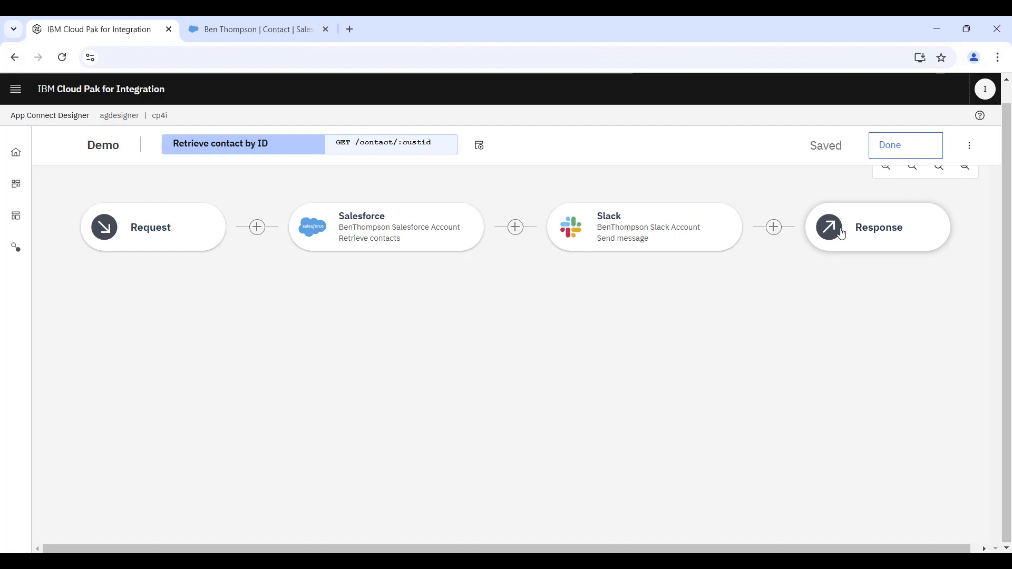
- In the Response step, preview and apply the eight suggested Salesforce field mappings
left_click(877, 227)
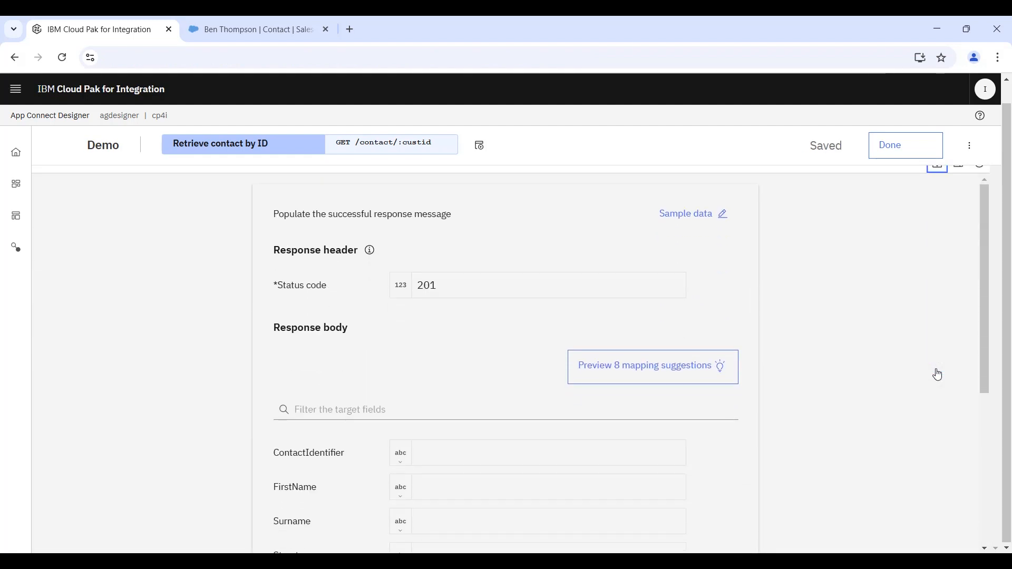
mouse_move(587, 368)
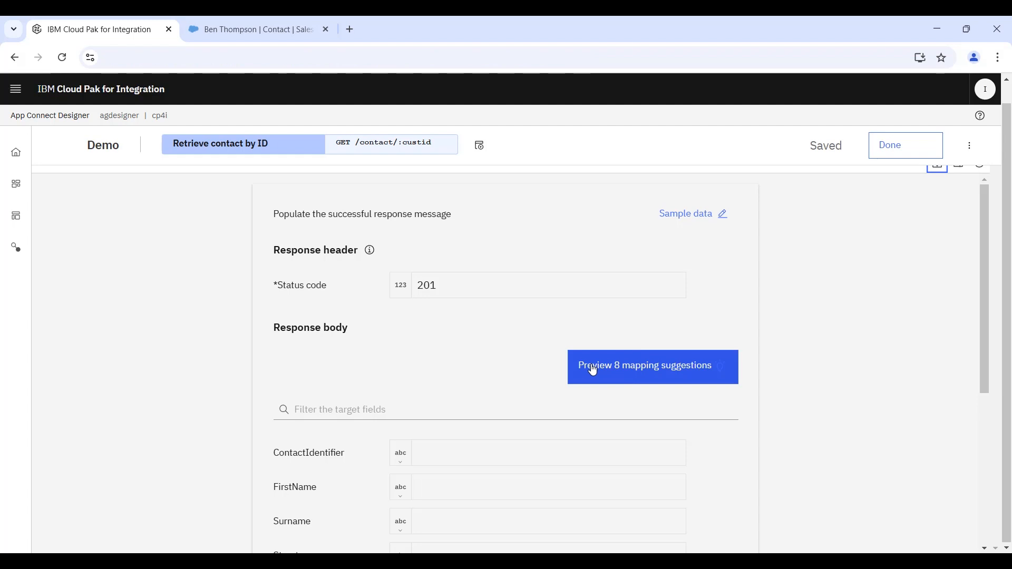
left_click(644, 365)
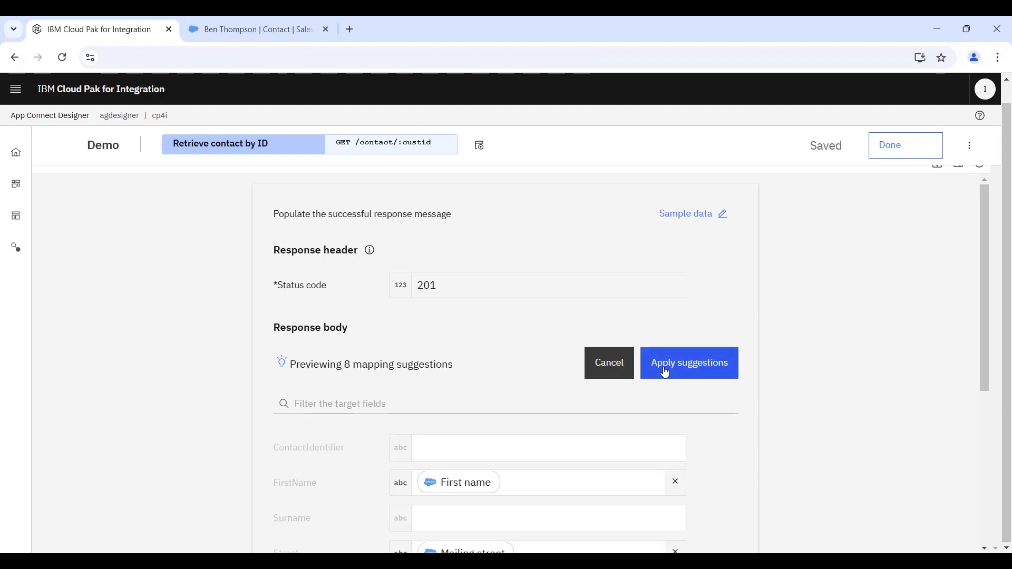
scroll("down", 3)
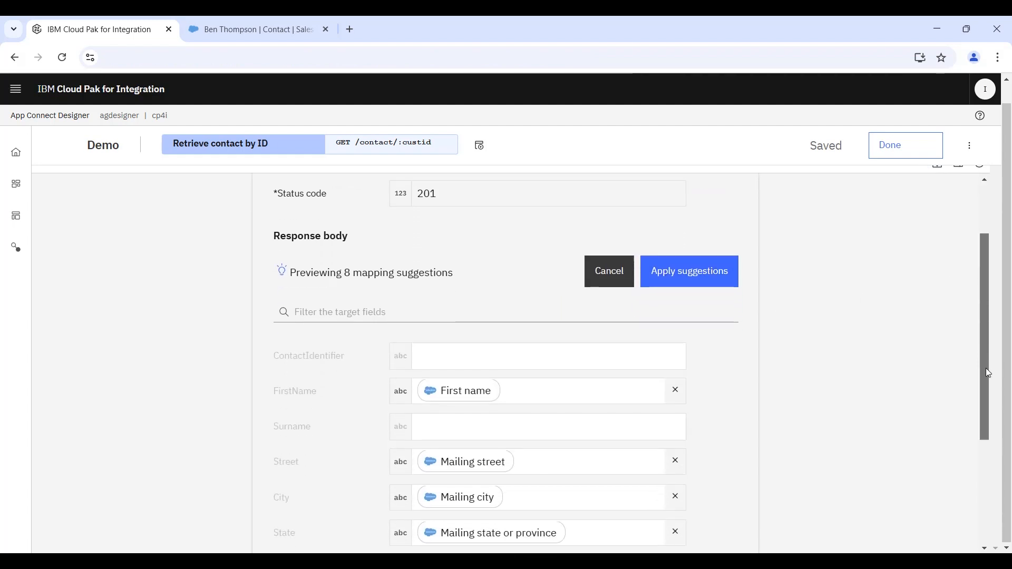
scroll("down", 3)
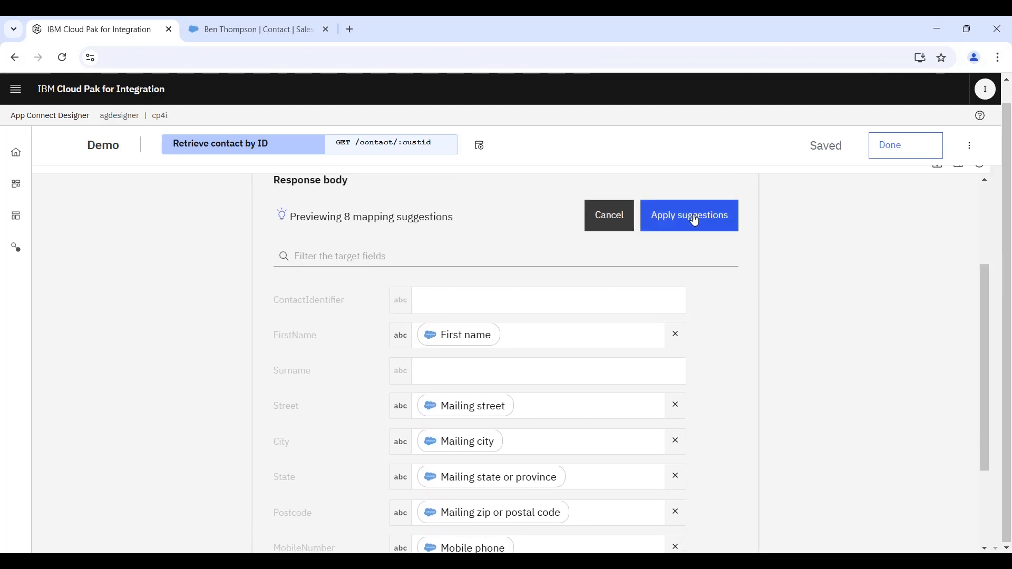
left_click(688, 215)
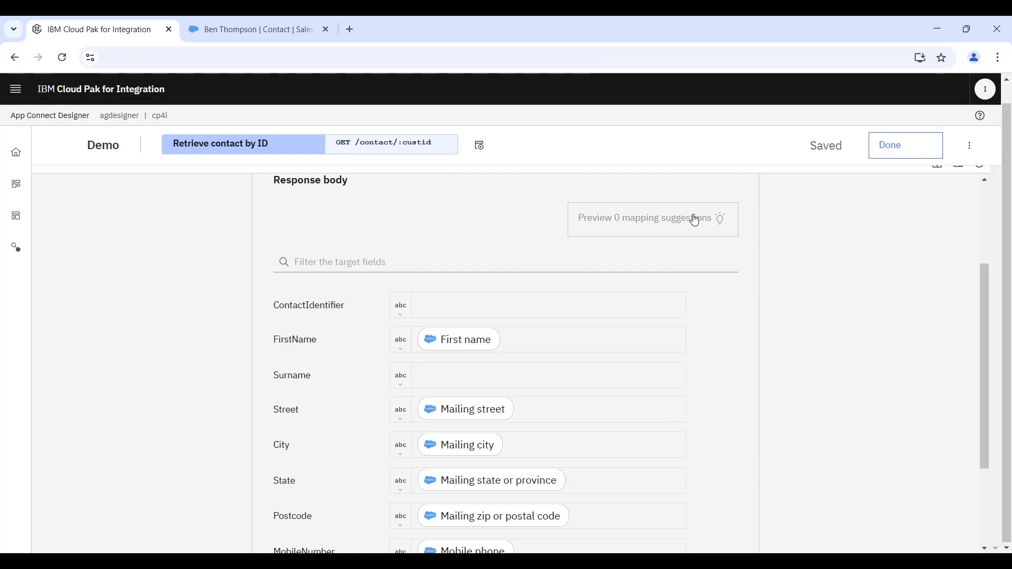
mouse_move(570, 261)
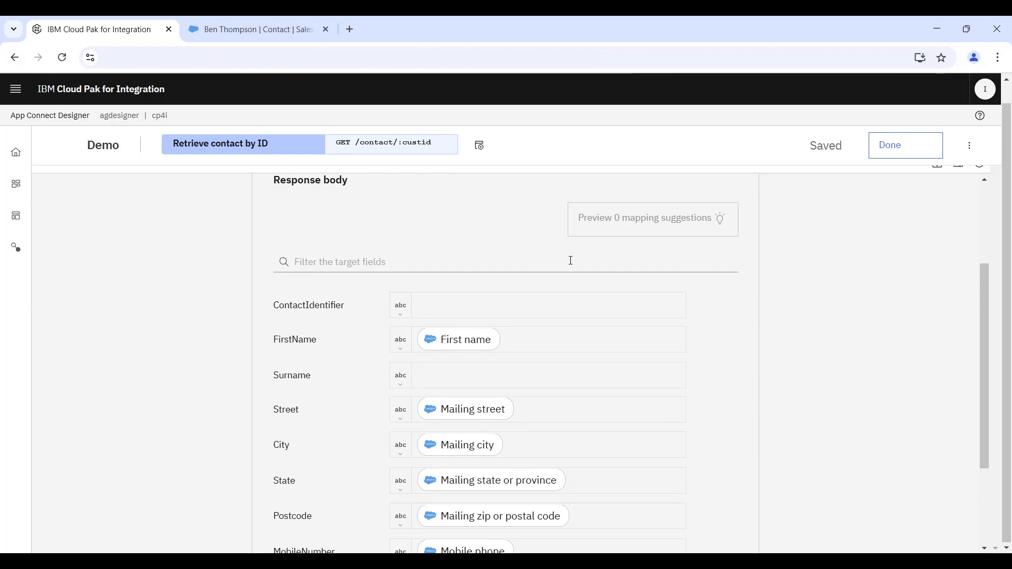
- Map ContactIdentifier to the Salesforce Contact ID from the suggested mappings
left_click(541, 305)
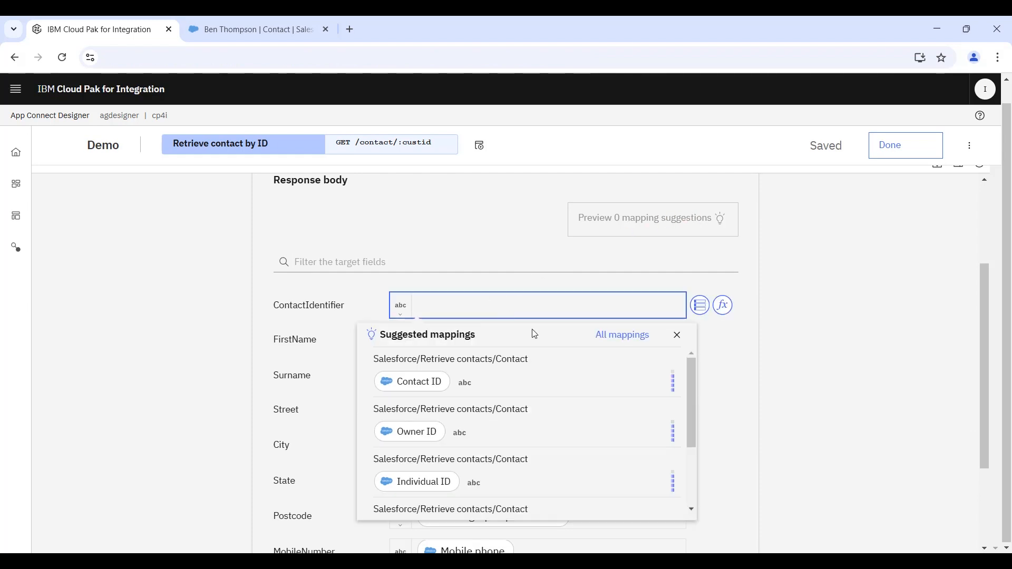
mouse_move(671, 377)
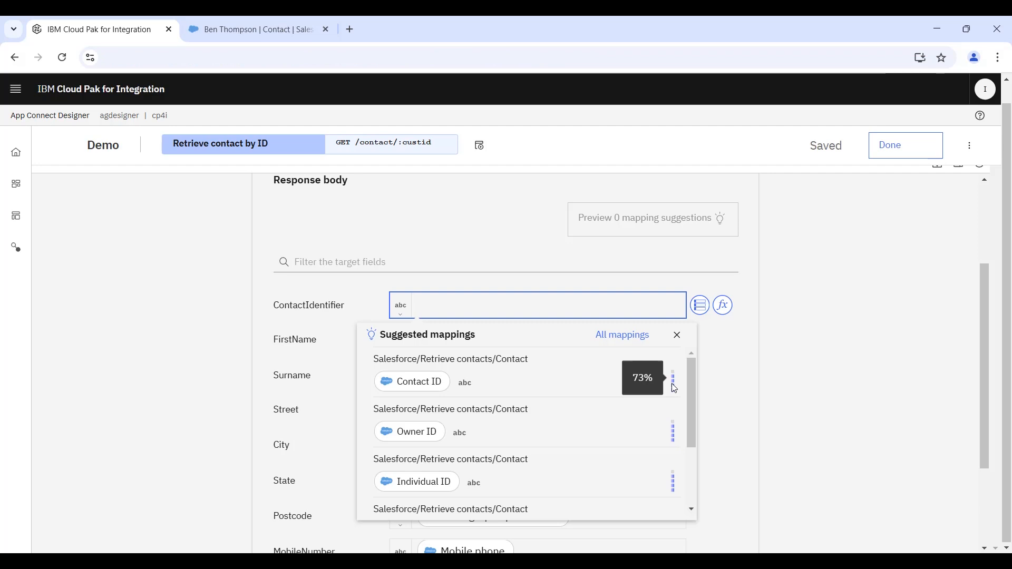
scroll("down", 3)
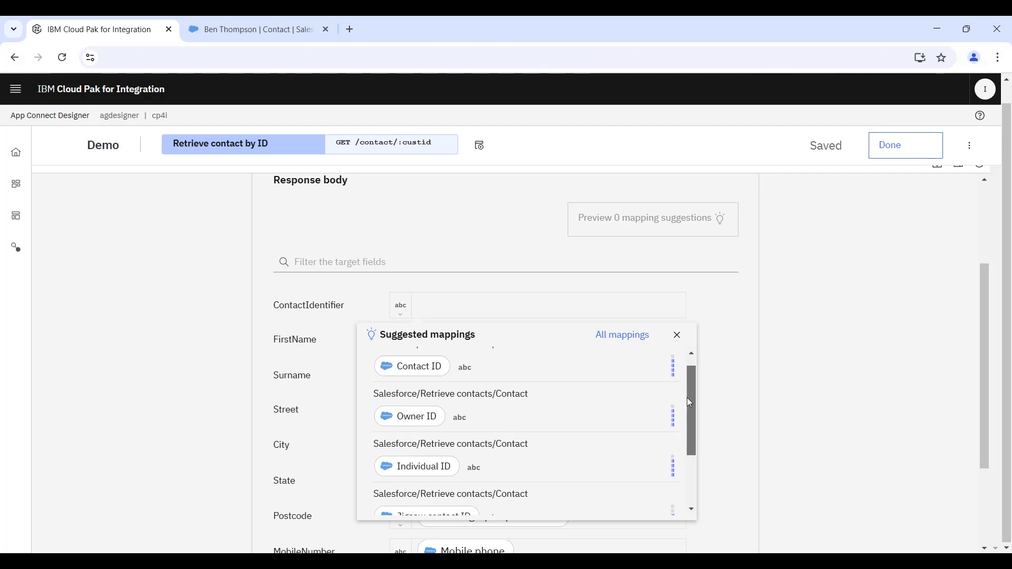
scroll("down", 3)
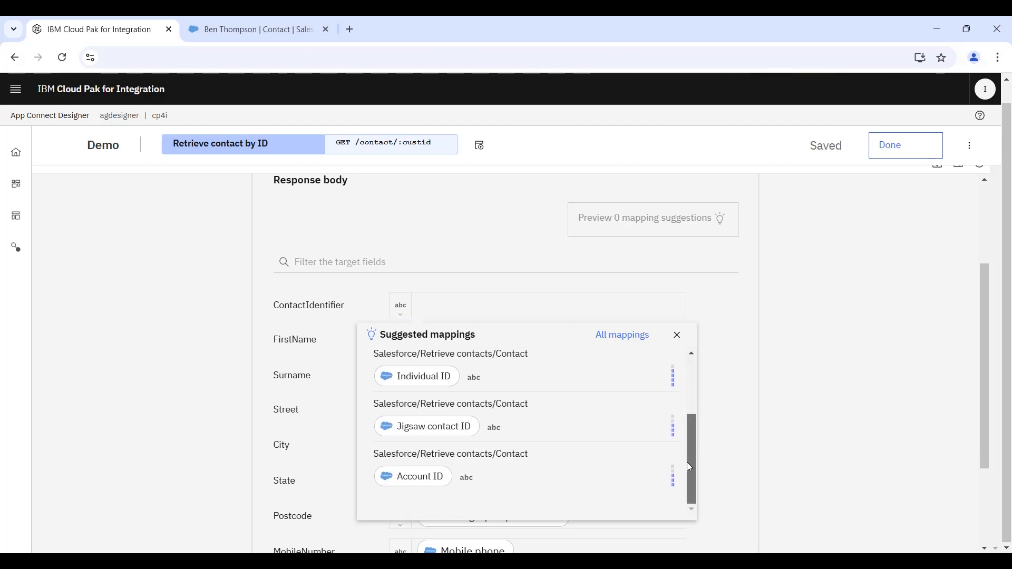
scroll("up", 3)
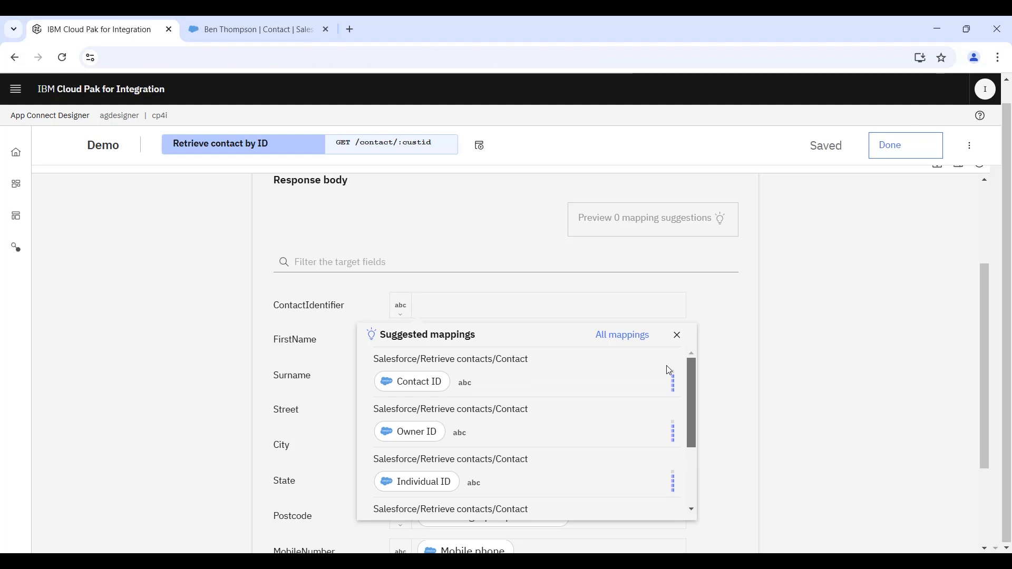
mouse_move(672, 432)
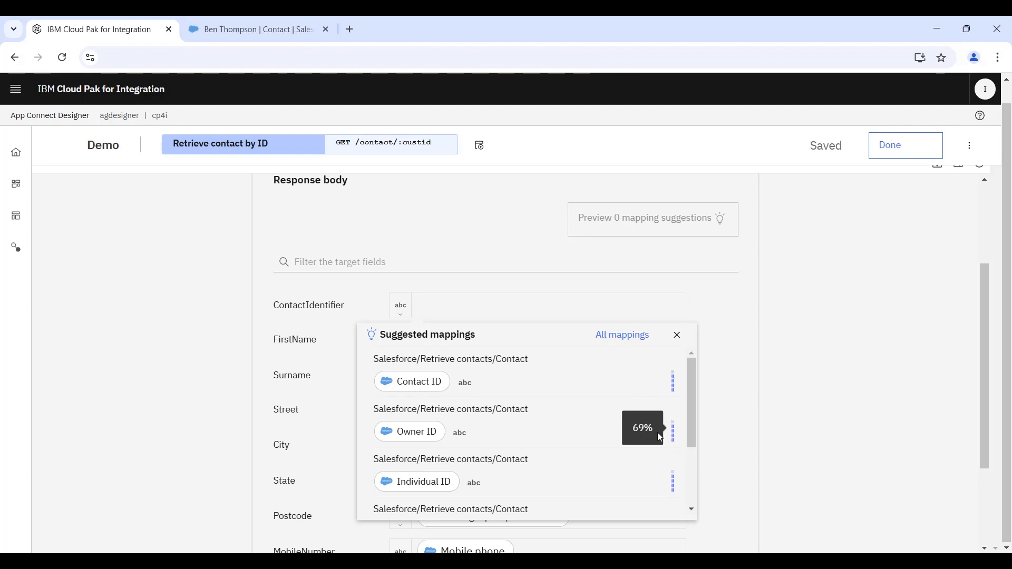
left_click(418, 381)
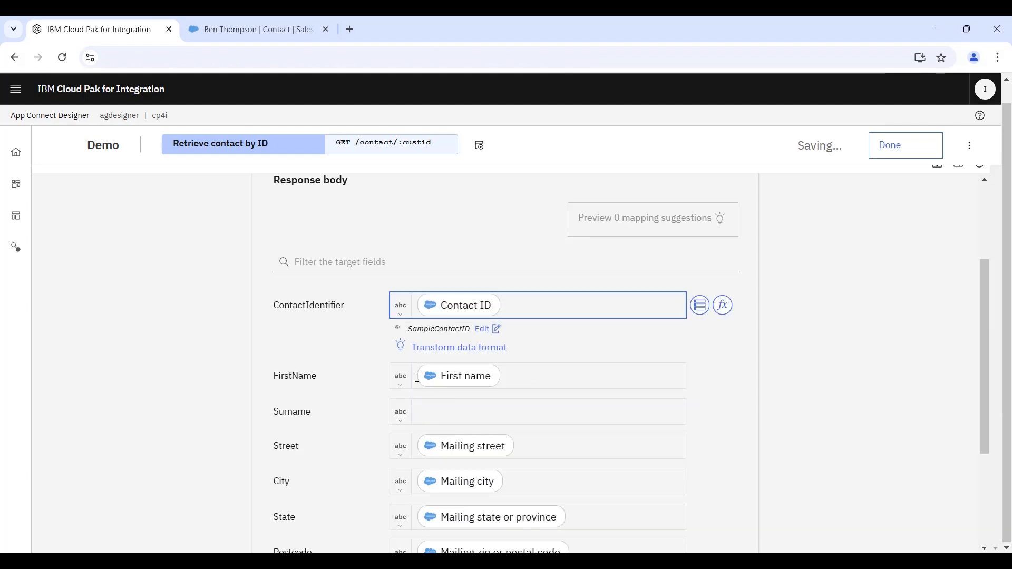
- Review the suggested source mappings for the Surname field
left_click(548, 411)
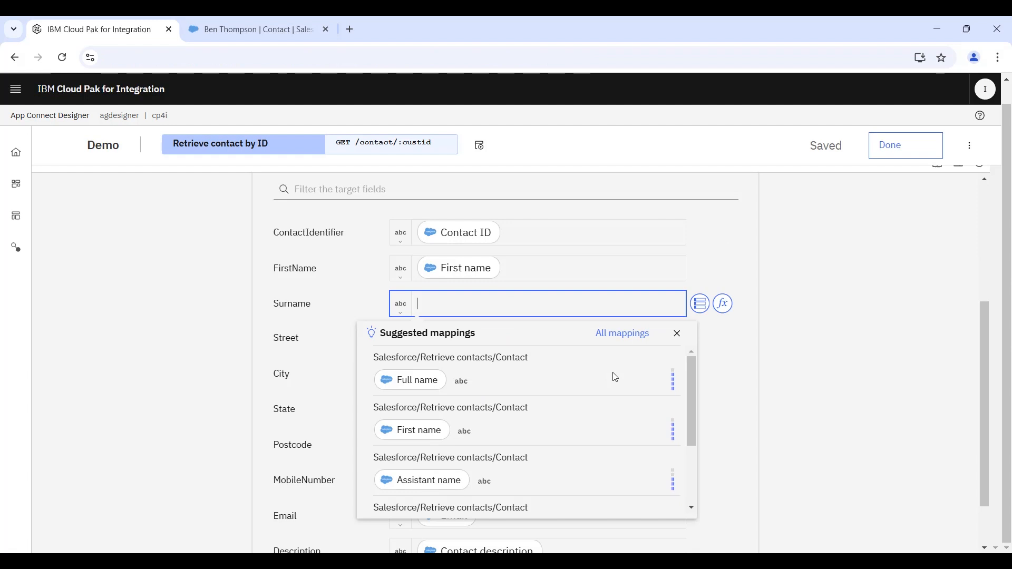
mouse_move(673, 389)
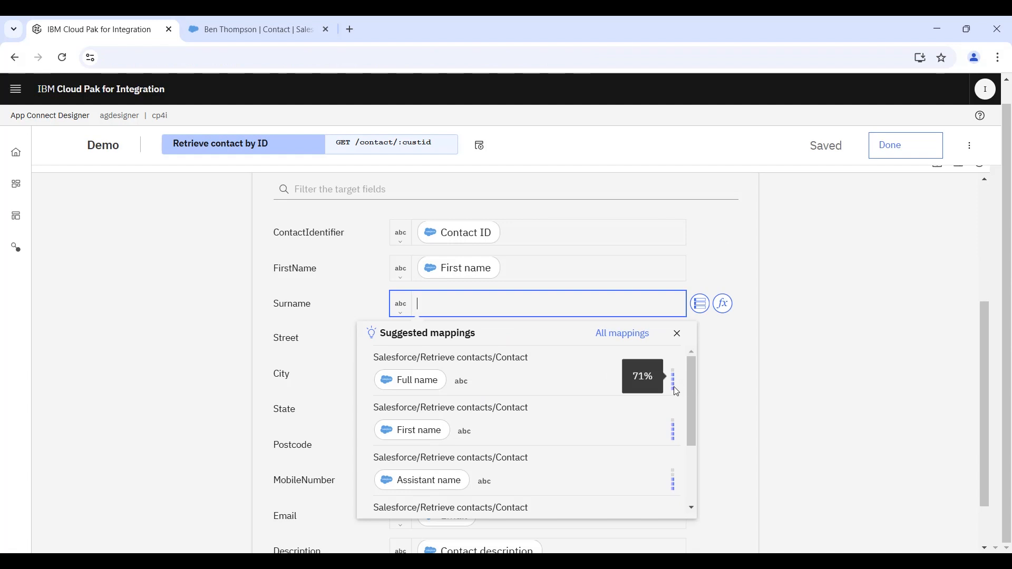
scroll("down", 3)
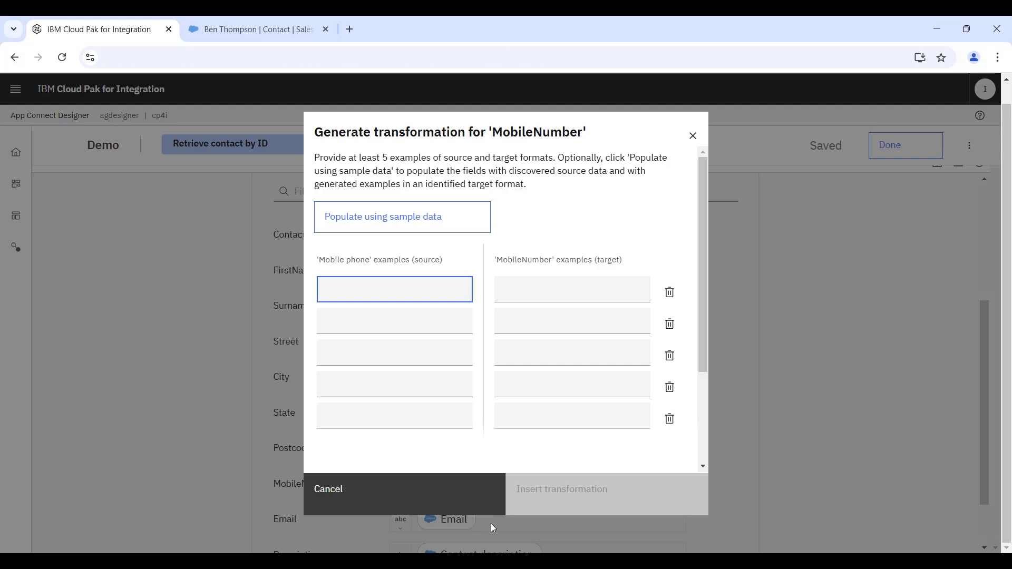
type("+")
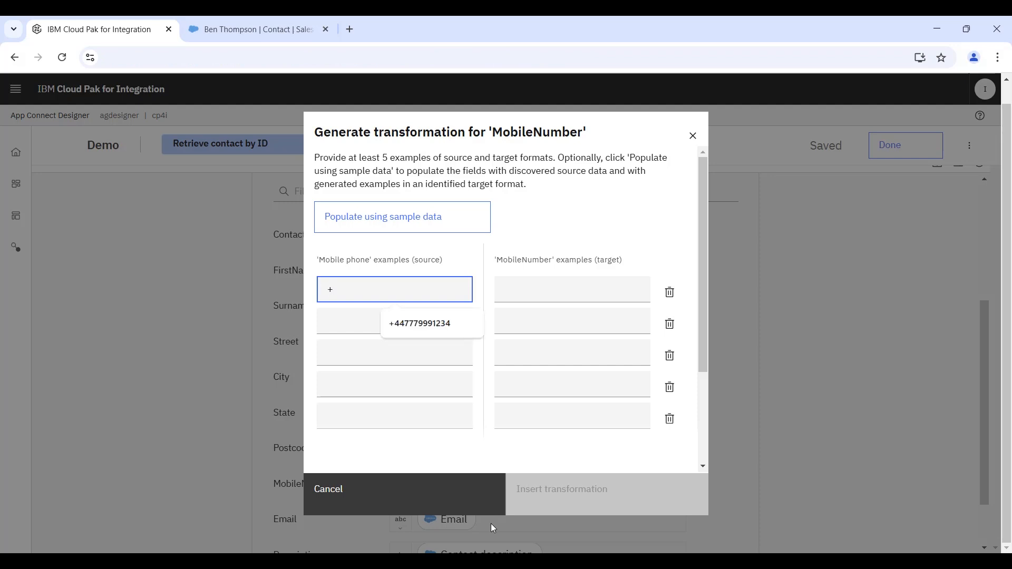
left_click(419, 323)
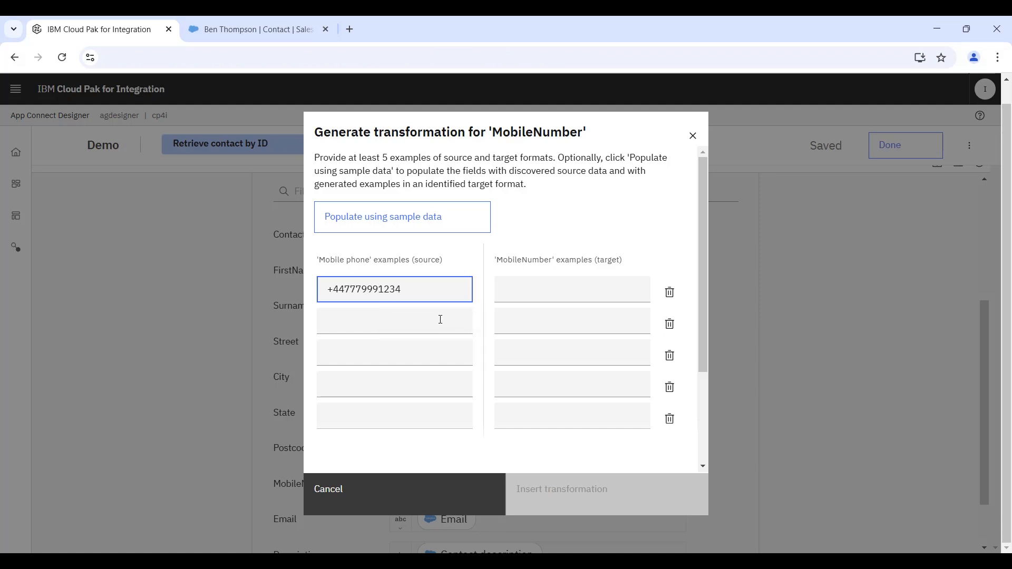
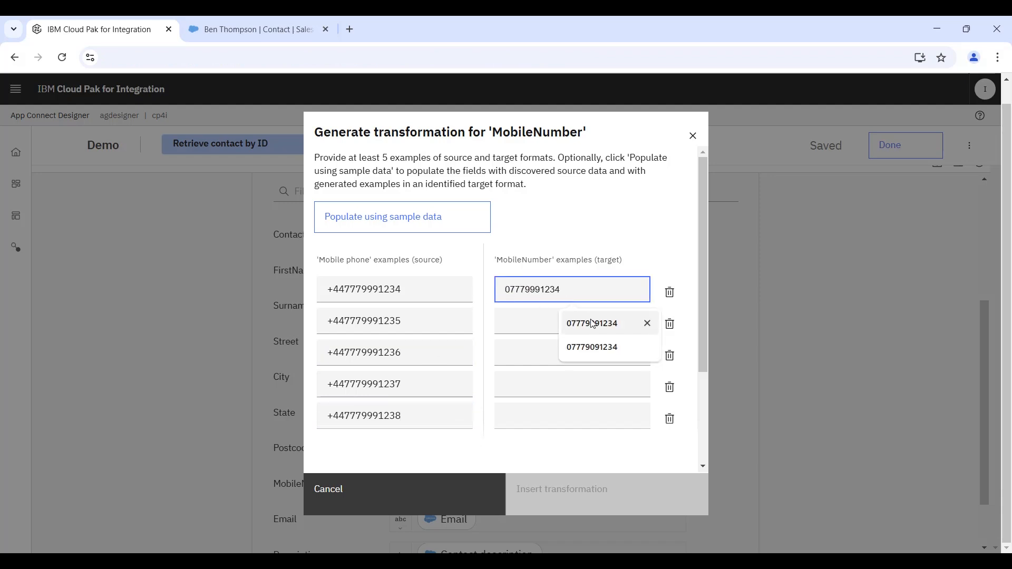
left_click(572, 321)
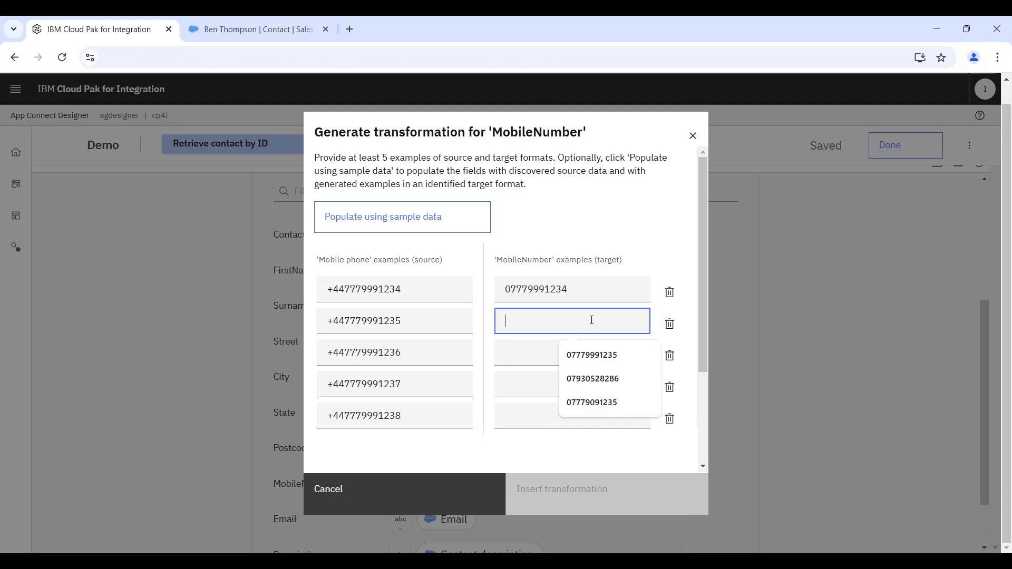
left_click(590, 354)
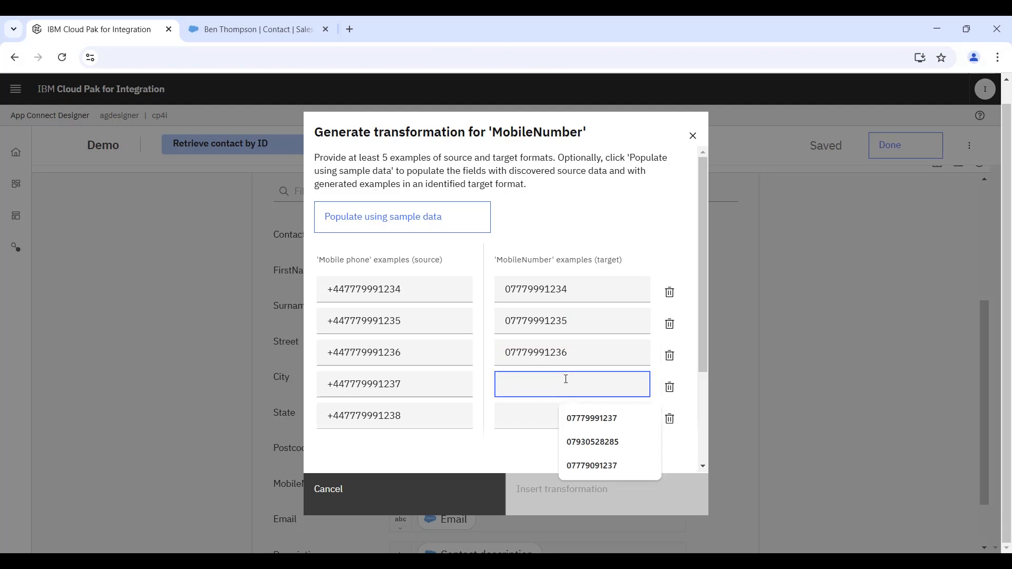
left_click(591, 418)
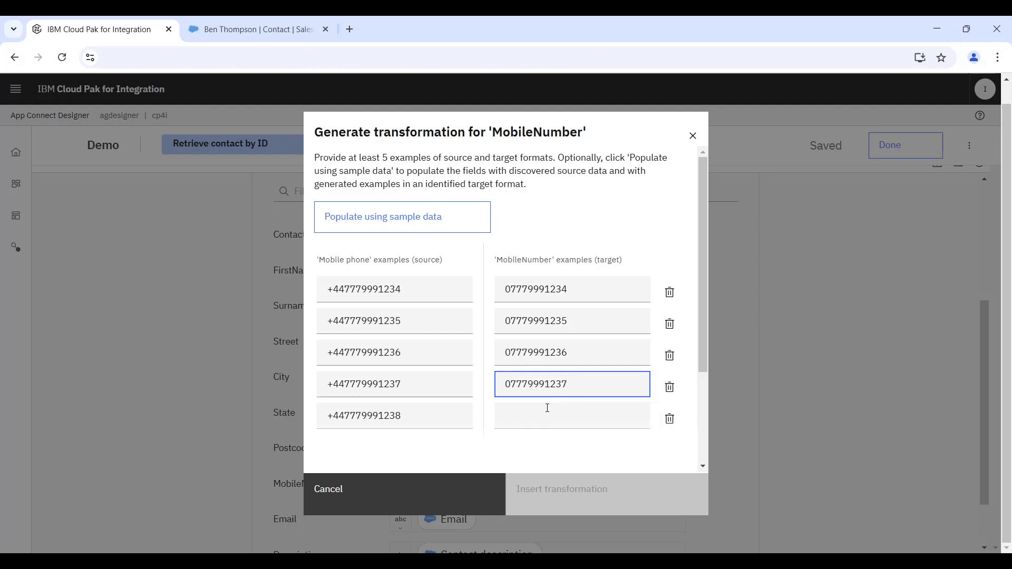
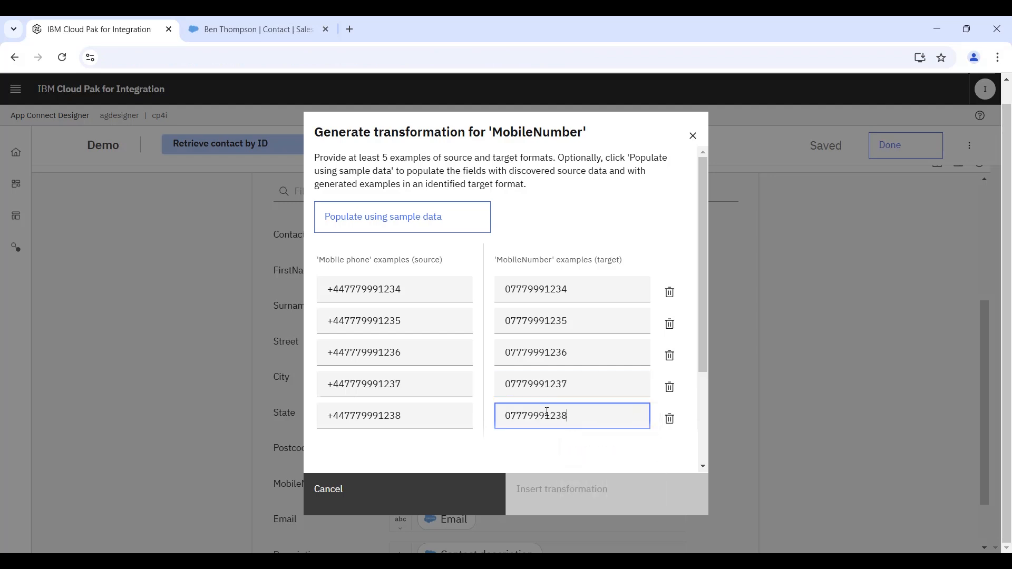
scroll("down", 3)
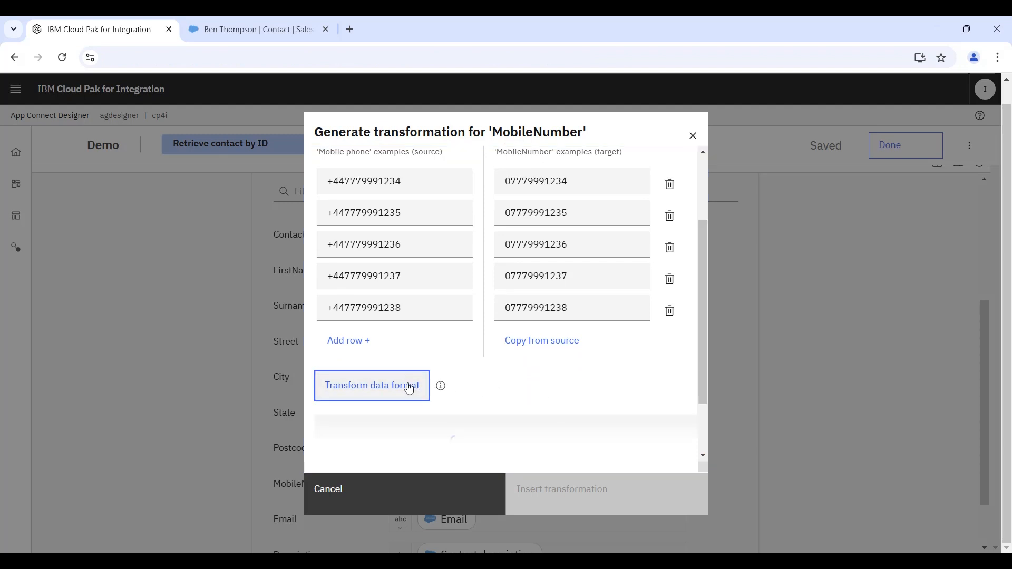
- Generate and insert the '0' & $substring(Mobile phone, 3) expression for MobileNumber, then finish the response
left_click(372, 385)
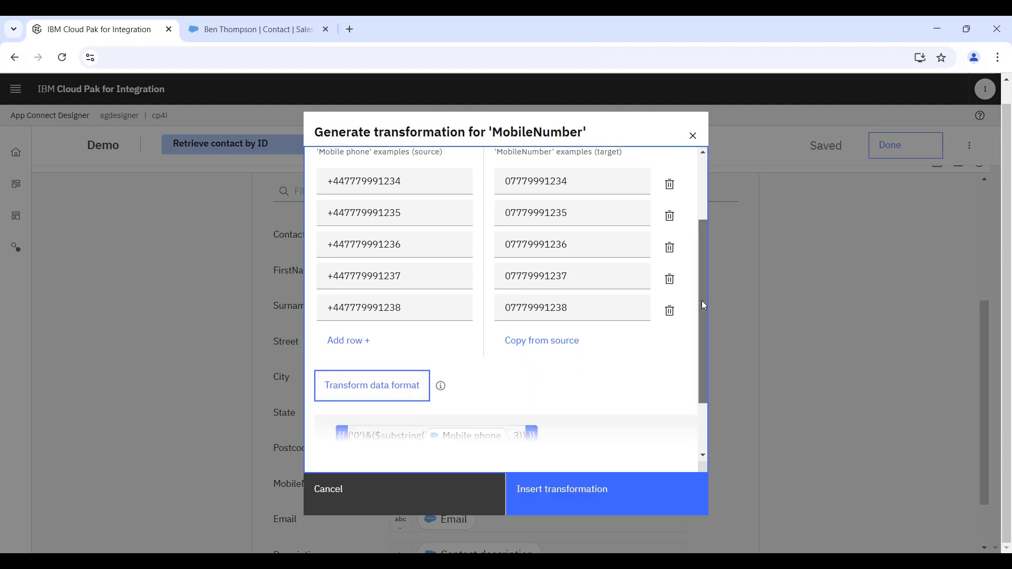
scroll("down", 3)
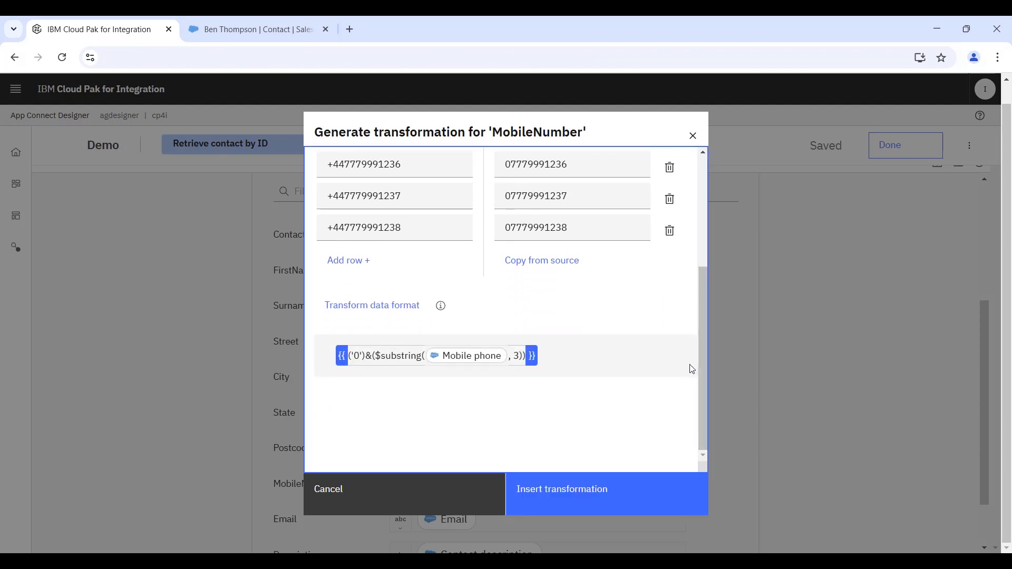
mouse_move(468, 367)
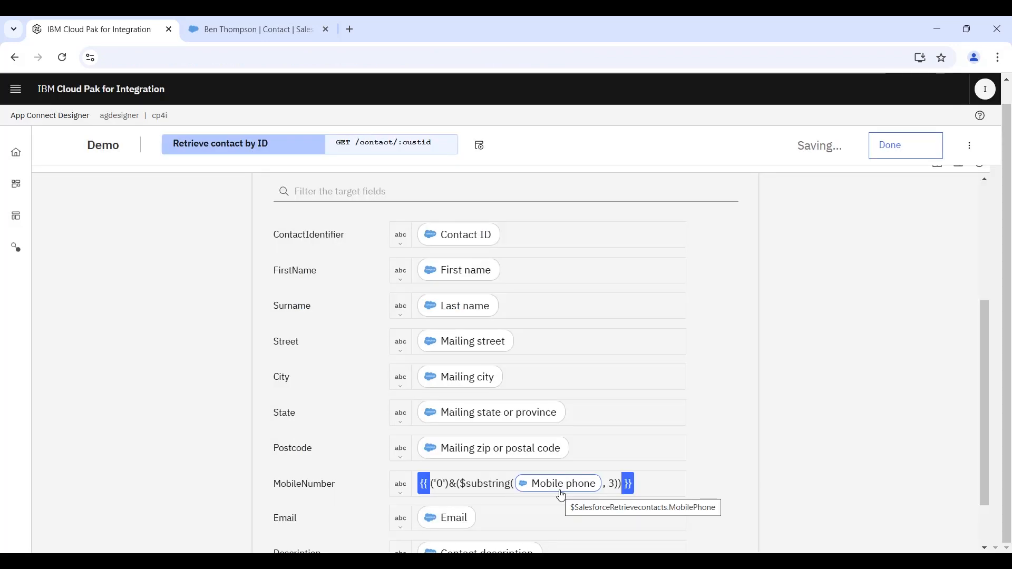
mouse_move(872, 294)
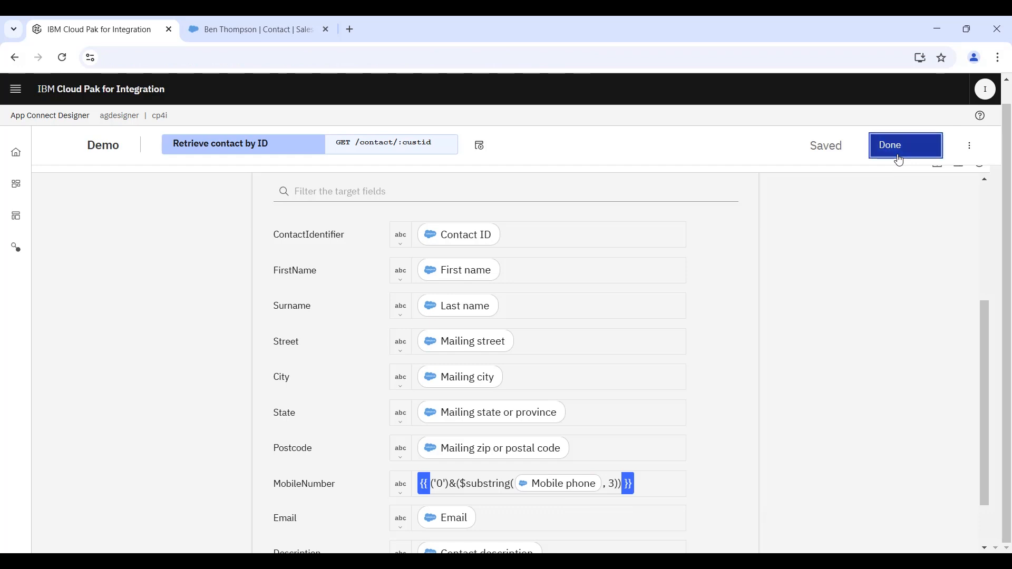
left_click(904, 144)
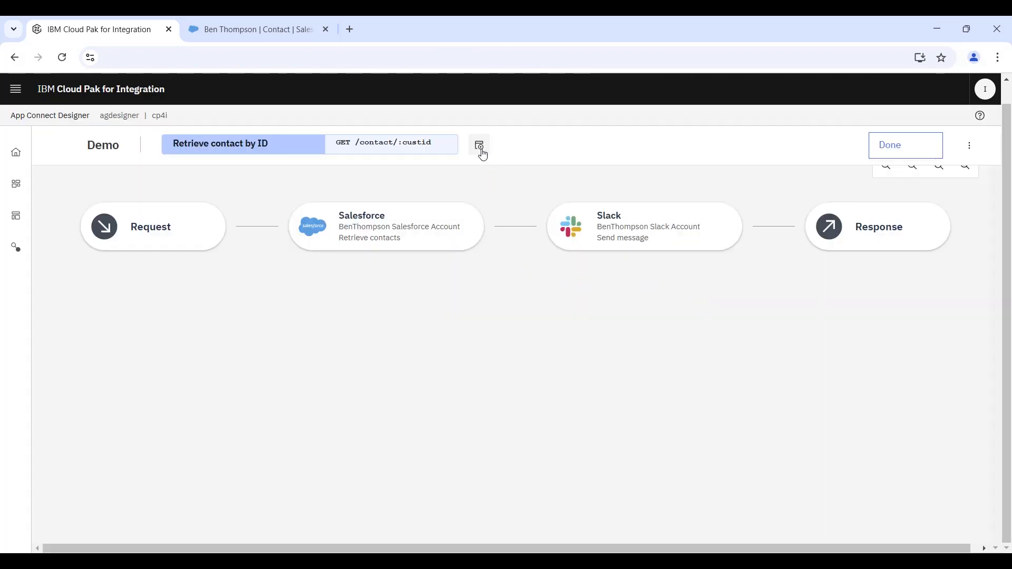
- Run a test of GET /contact/:custid and receive a 201 Created result
left_click(478, 143)
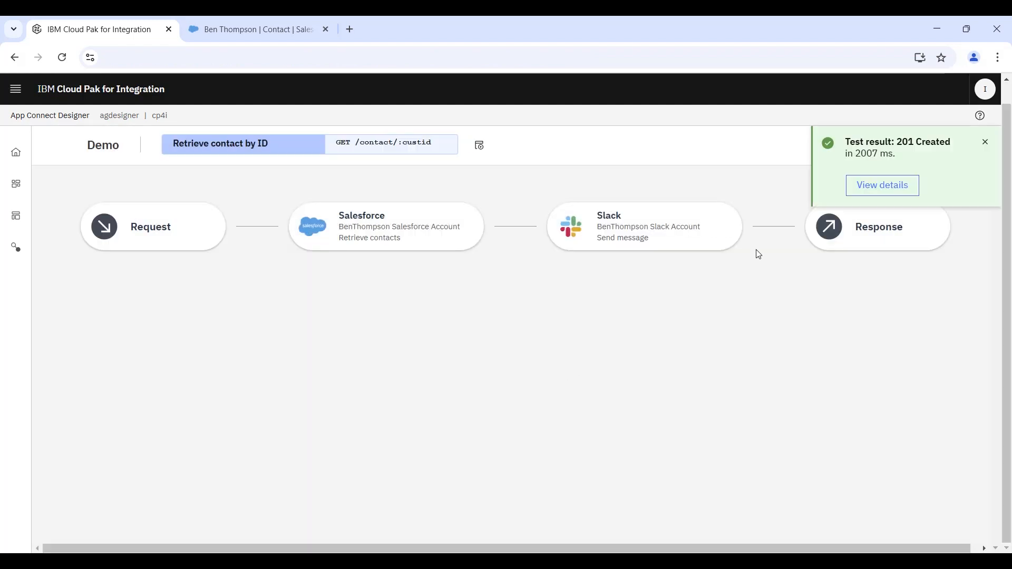
left_click(881, 185)
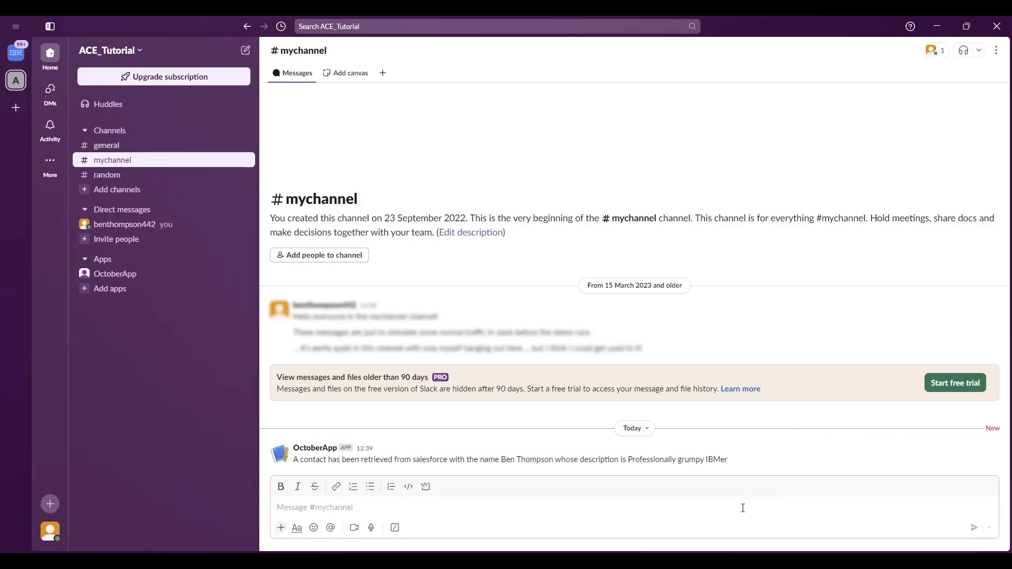
mouse_move(745, 458)
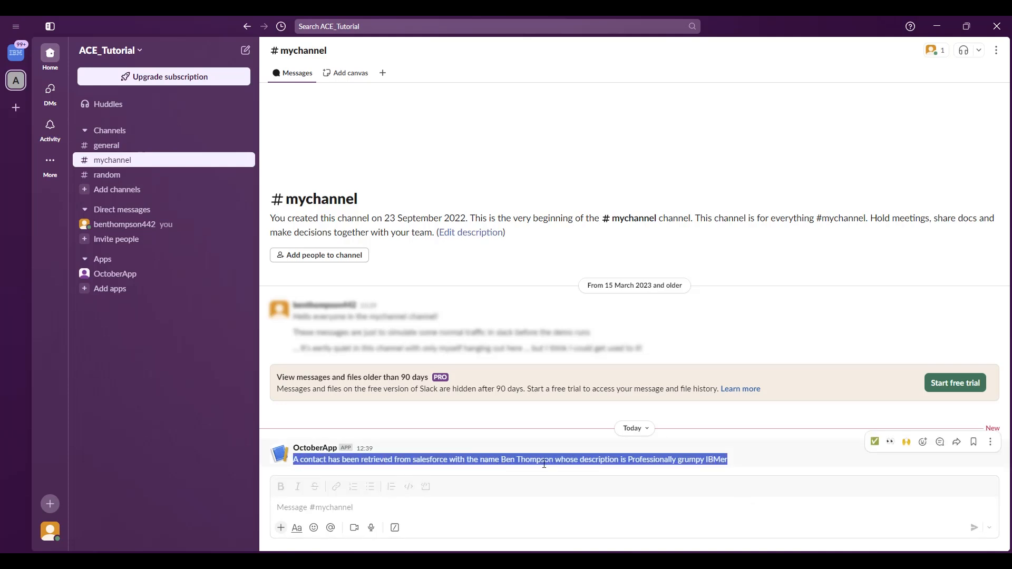
mouse_move(731, 487)
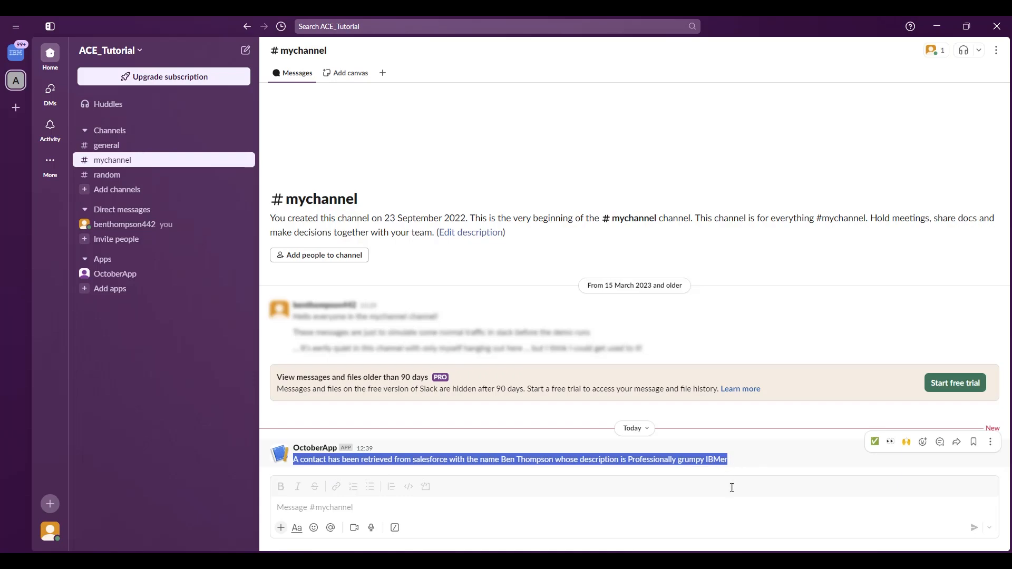